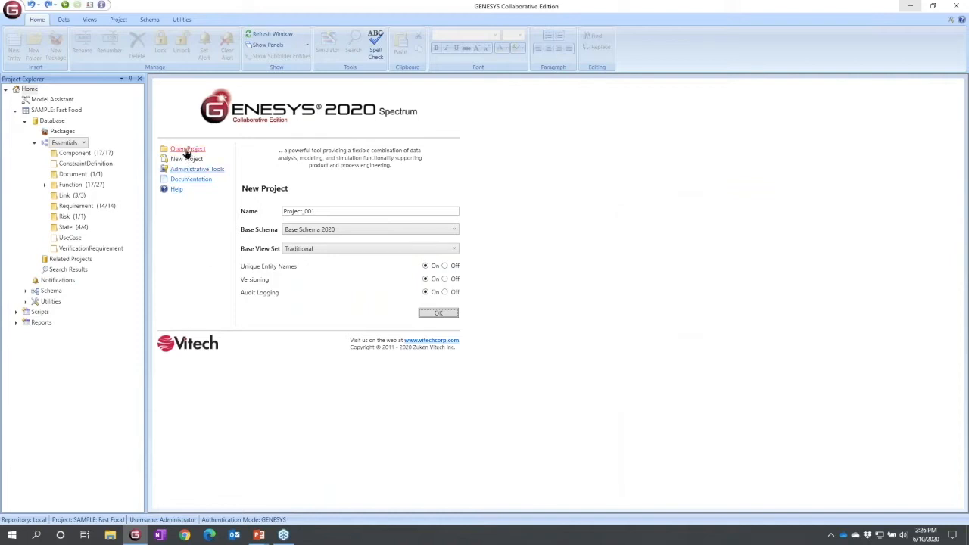
Open the New Vehicle Design project from the existing projects list
{"action": "left_click", "coordinate": [188, 148]}
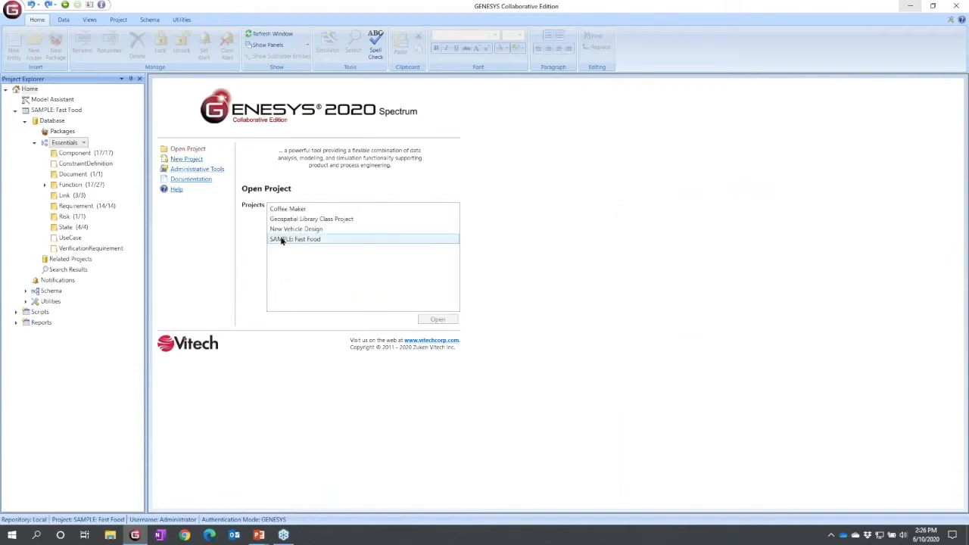
{"action": "left_click", "coordinate": [297, 229]}
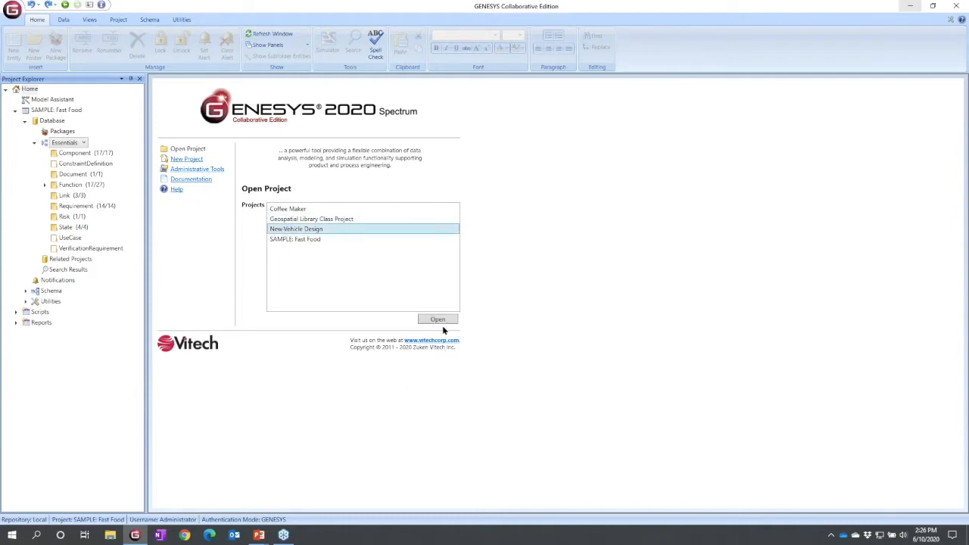
{"action": "left_click", "coordinate": [437, 318]}
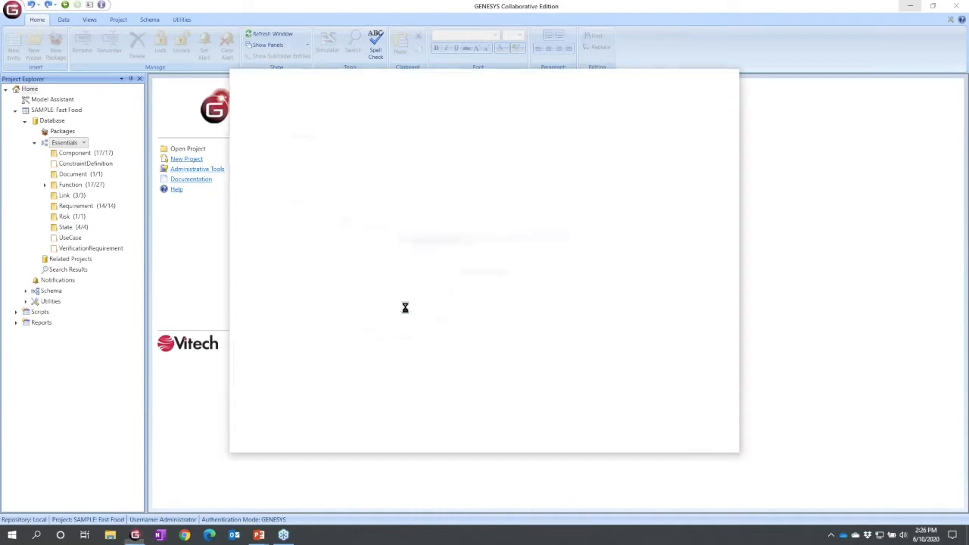
Select the SYS New Vehicle component and show its general properties and audit log
{"action": "left_click", "coordinate": [187, 149]}
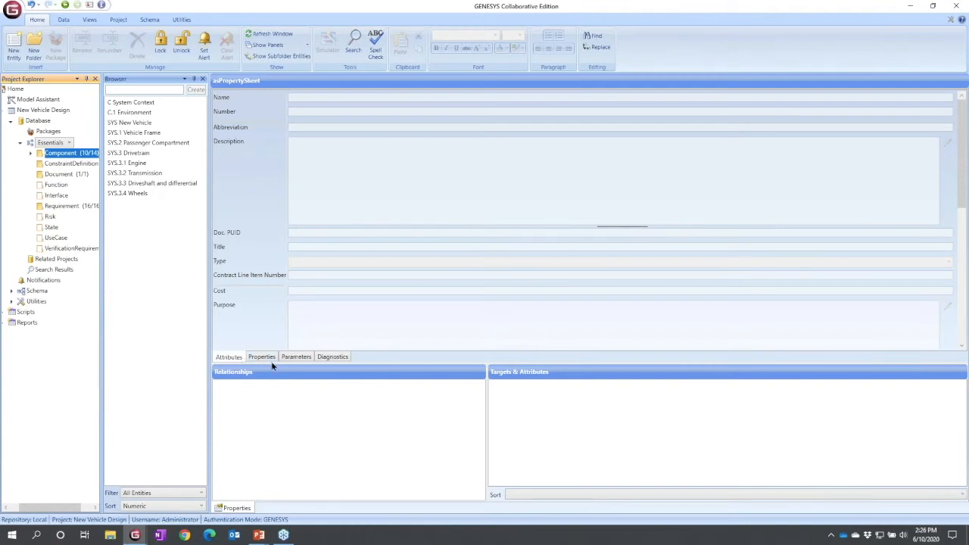
{"action": "mouse_move", "coordinate": [288, 380]}
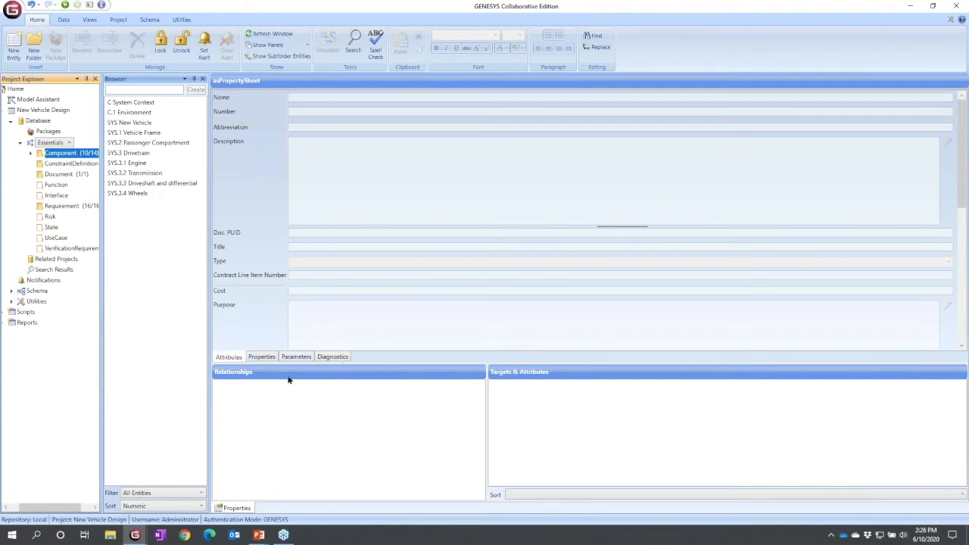
{"action": "mouse_move", "coordinate": [436, 345]}
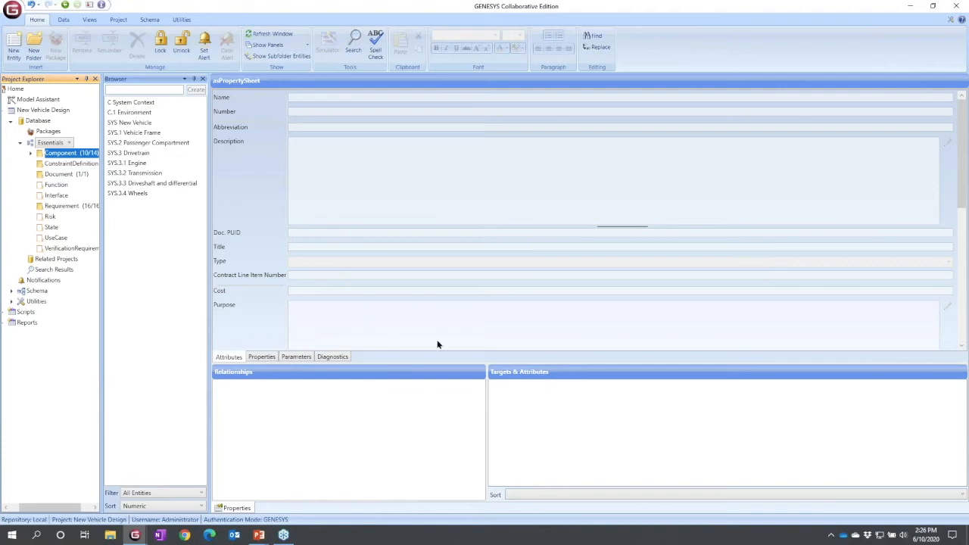
{"action": "left_click", "coordinate": [128, 163]}
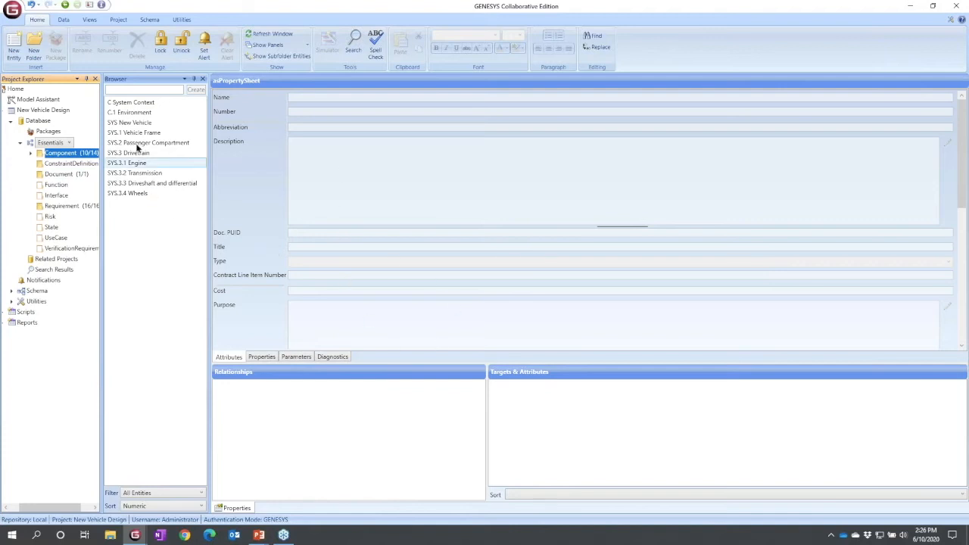
{"action": "left_click", "coordinate": [130, 121]}
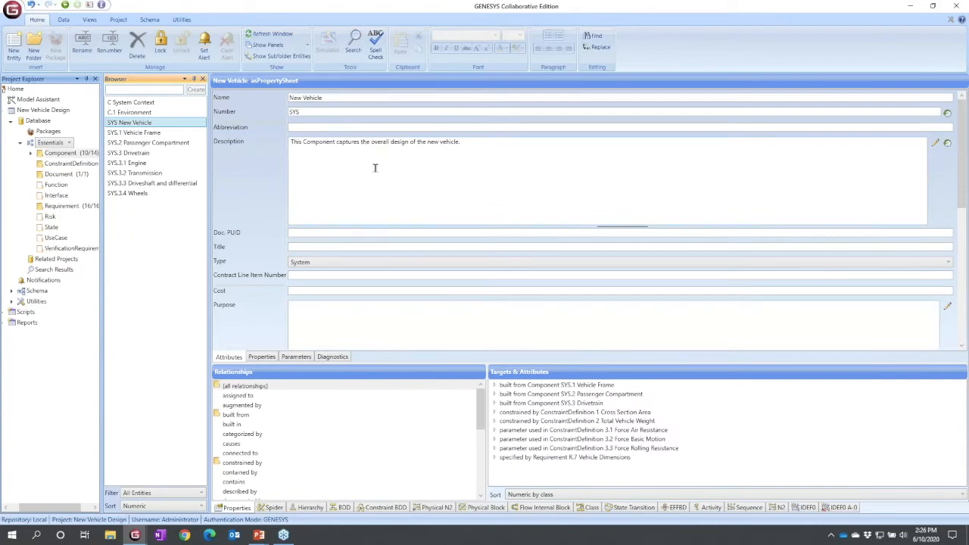
{"action": "mouse_move", "coordinate": [377, 302]}
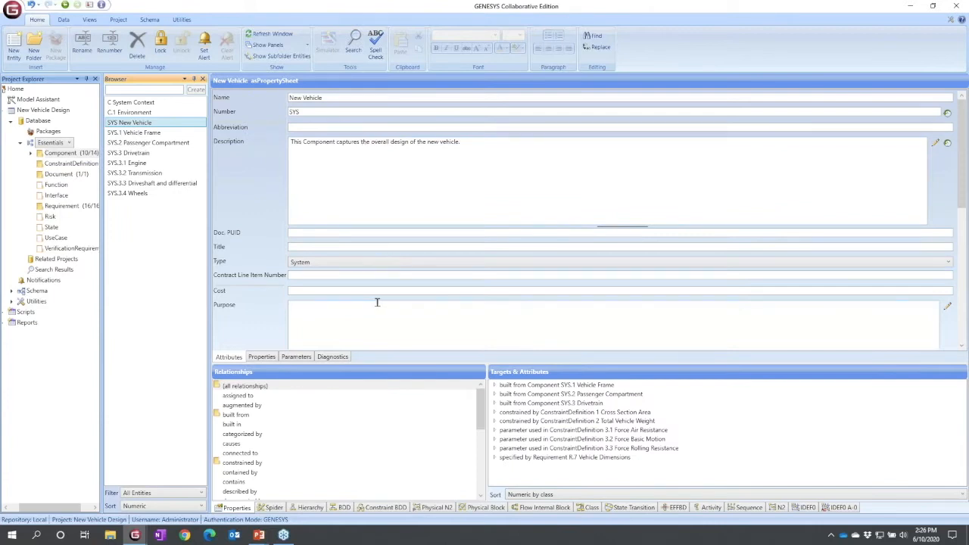
{"action": "left_click", "coordinate": [260, 357]}
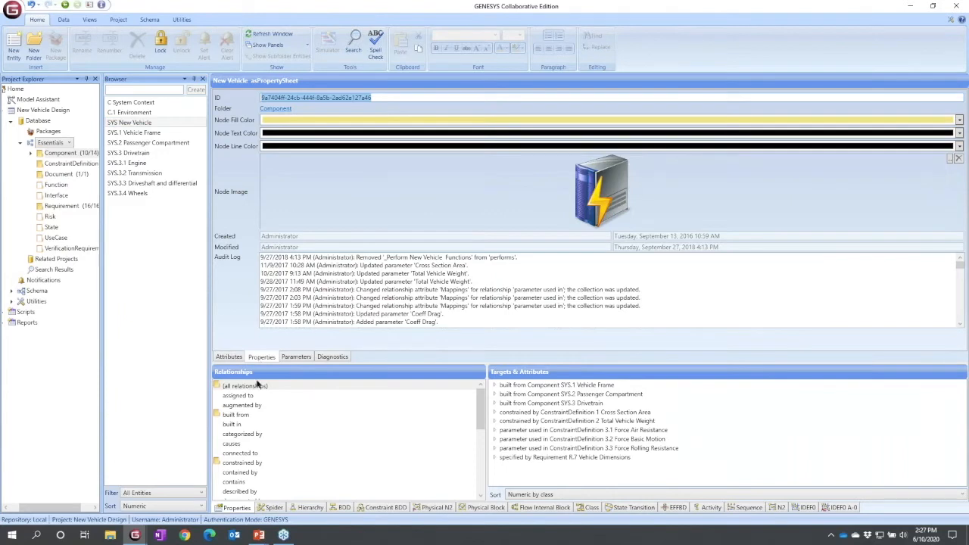
Show the New Vehicle parameter table with drag, rolling resistance, gravity and weight values
{"action": "left_click", "coordinate": [297, 357]}
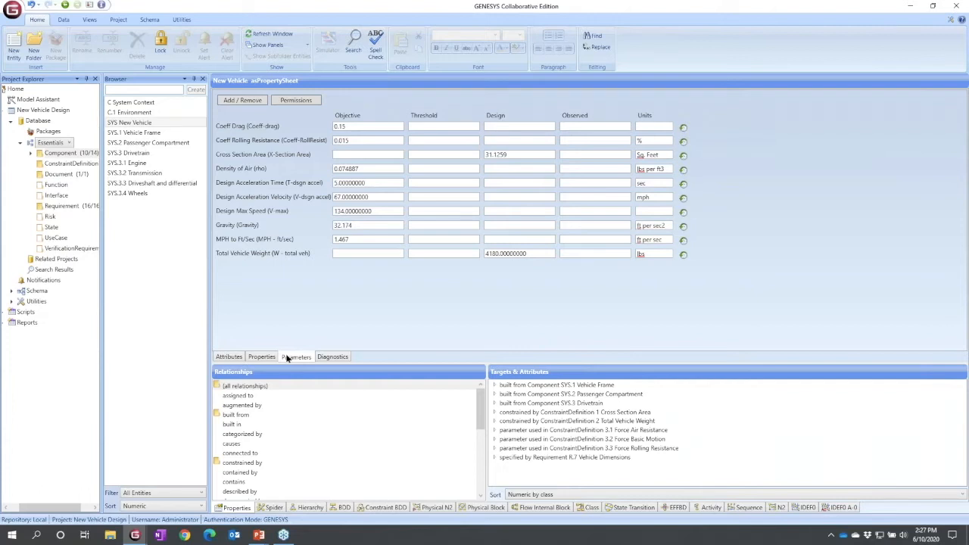
{"action": "mouse_move", "coordinate": [409, 327]}
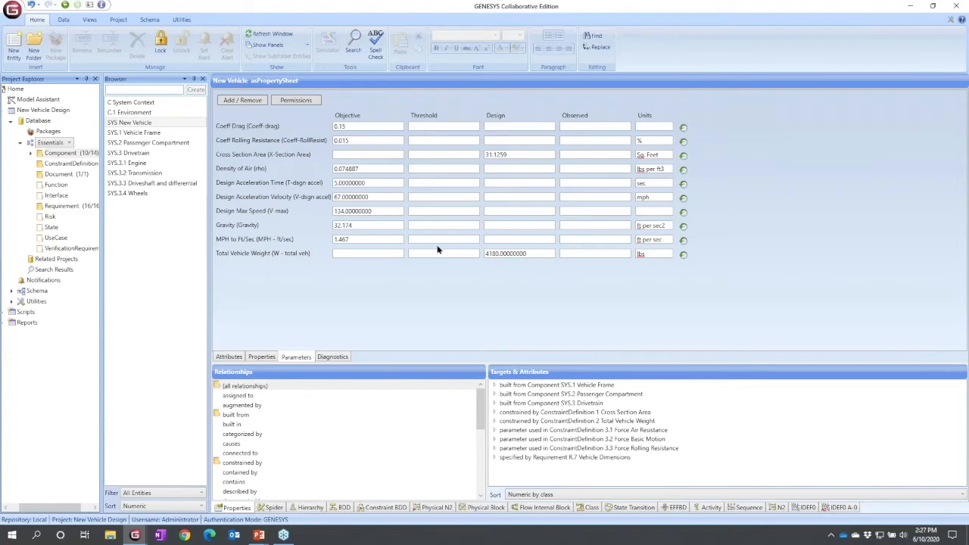
{"action": "mouse_move", "coordinate": [612, 267]}
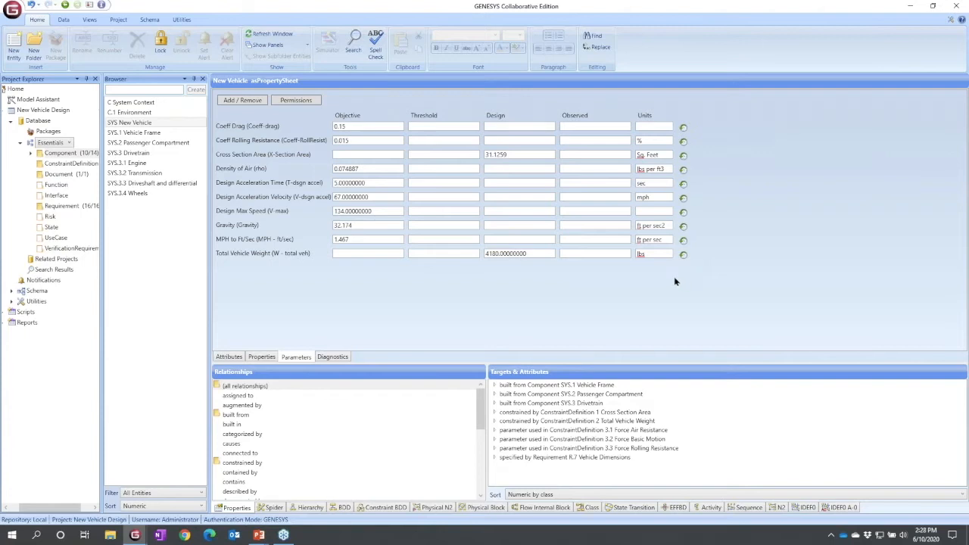
{"action": "mouse_move", "coordinate": [672, 280]}
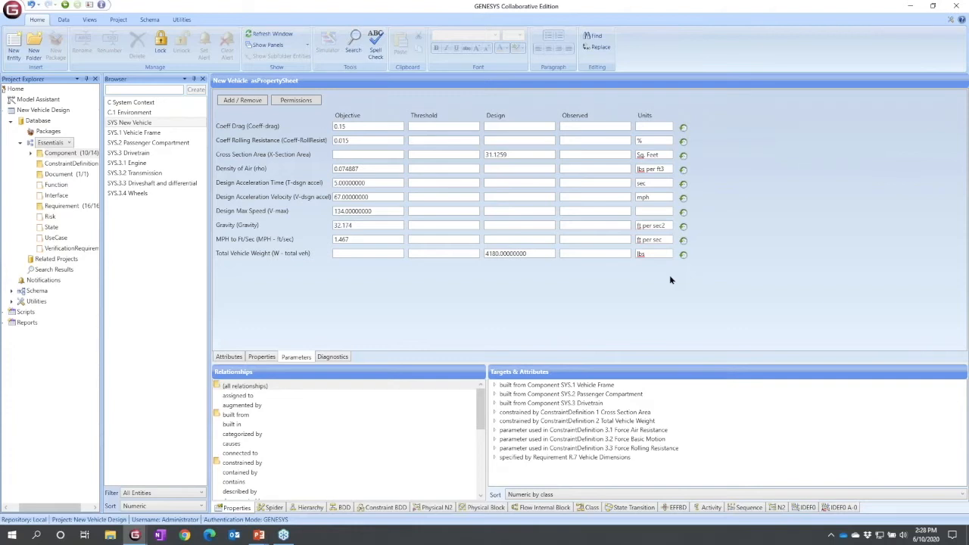
{"action": "mouse_move", "coordinate": [242, 127]}
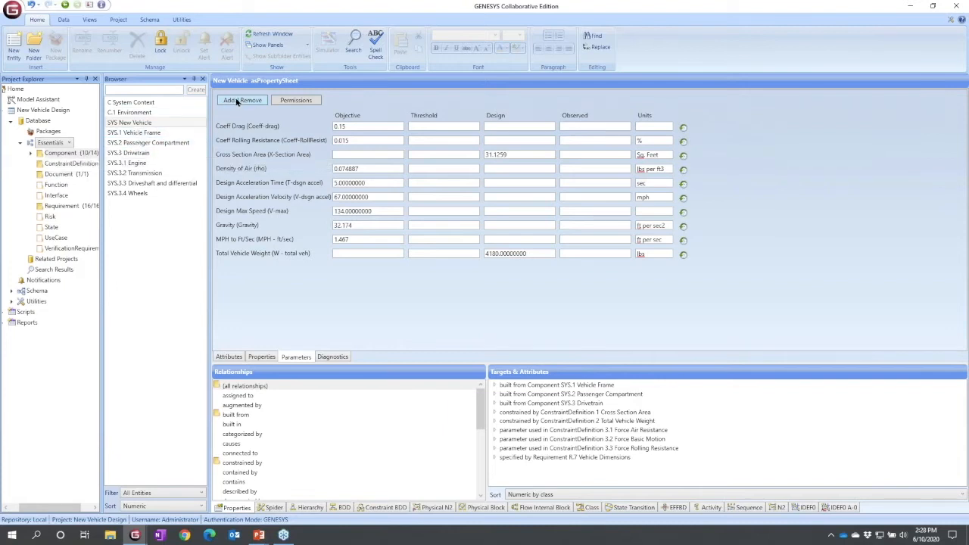
Browse the available parameters and start then cancel defining a new Float parameter
{"action": "left_click", "coordinate": [242, 100]}
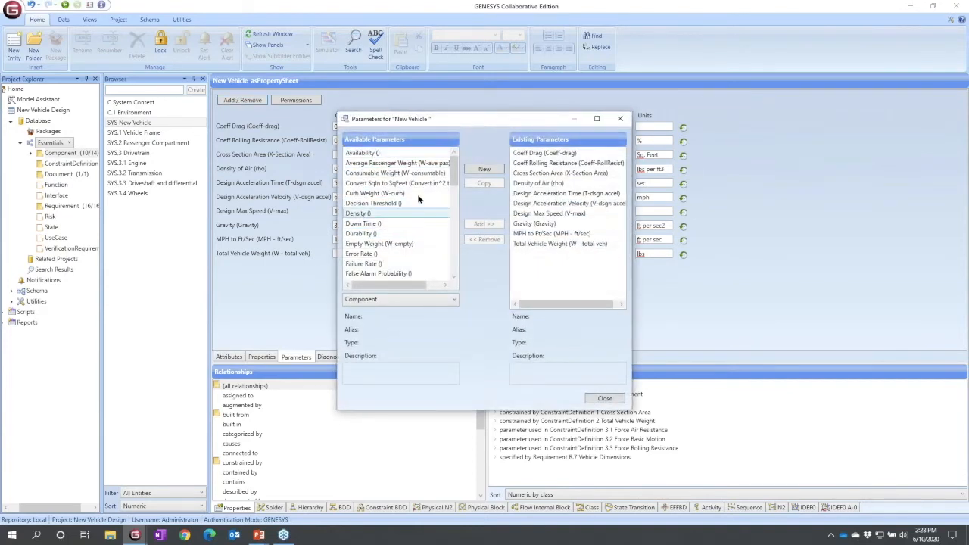
{"action": "left_click", "coordinate": [357, 212]}
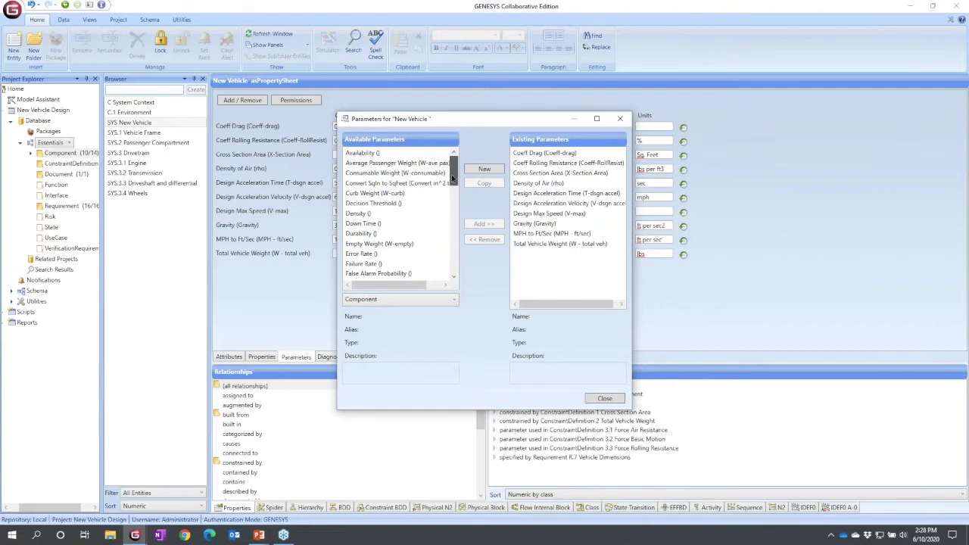
{"action": "scroll", "scroll_direction": "down", "scroll_amount": 3}
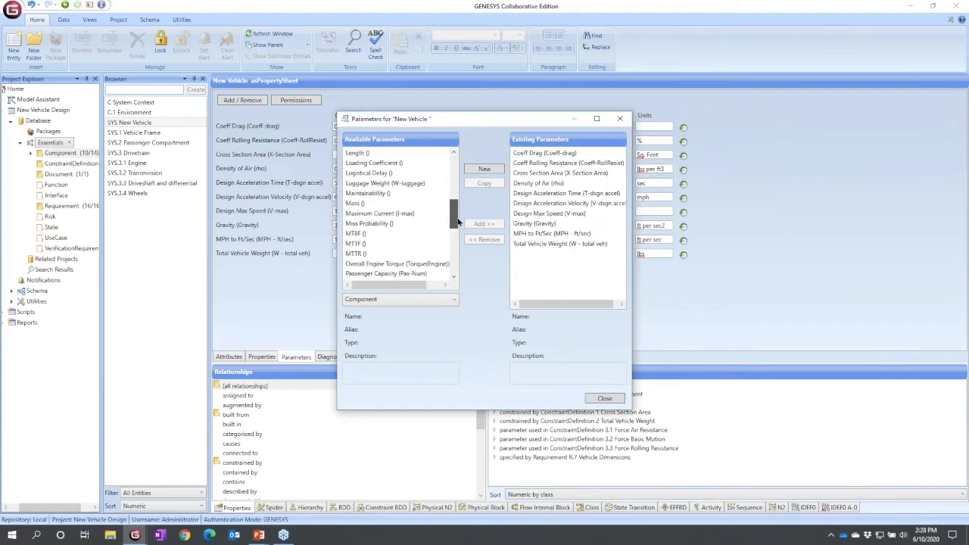
{"action": "scroll", "scroll_direction": "down", "scroll_amount": 3}
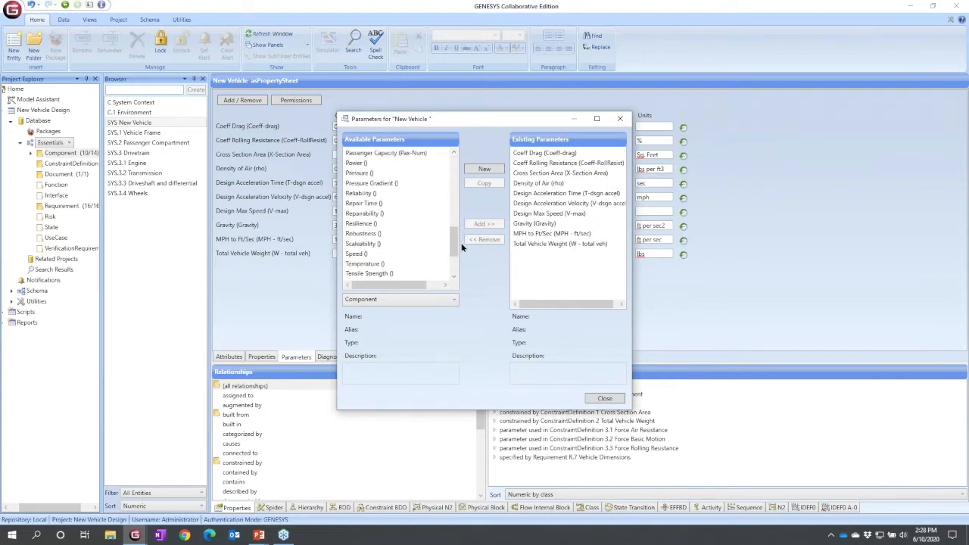
{"action": "left_click", "coordinate": [484, 168]}
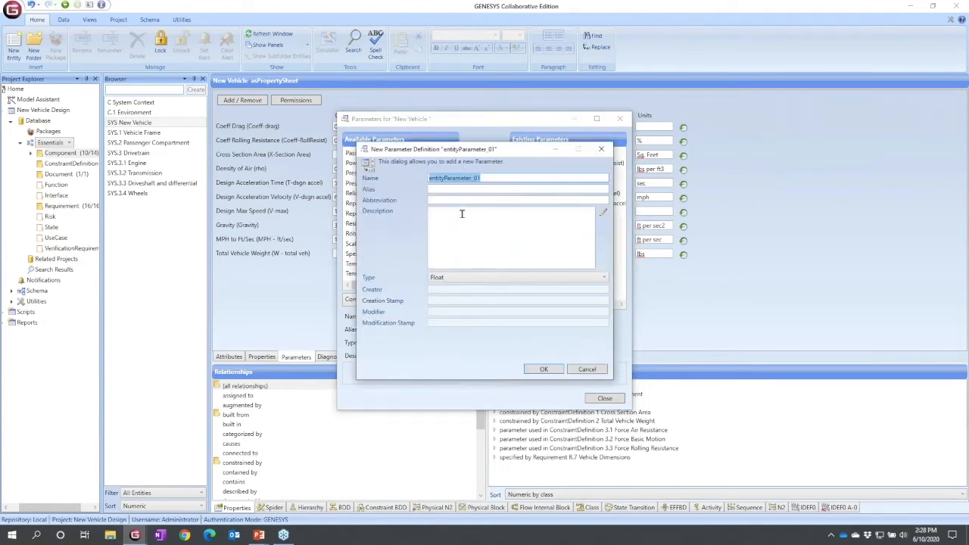
{"action": "left_click", "coordinate": [602, 277]}
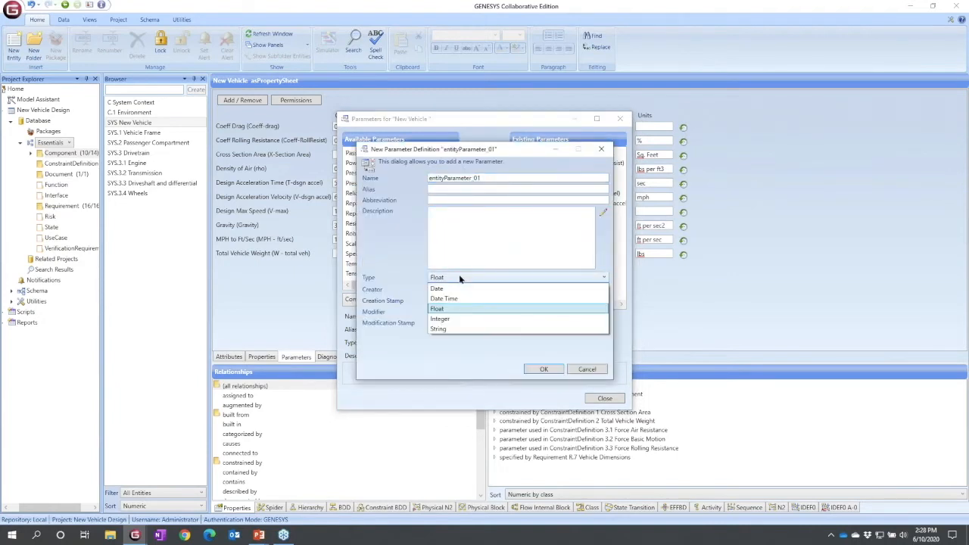
{"action": "left_click", "coordinate": [436, 309]}
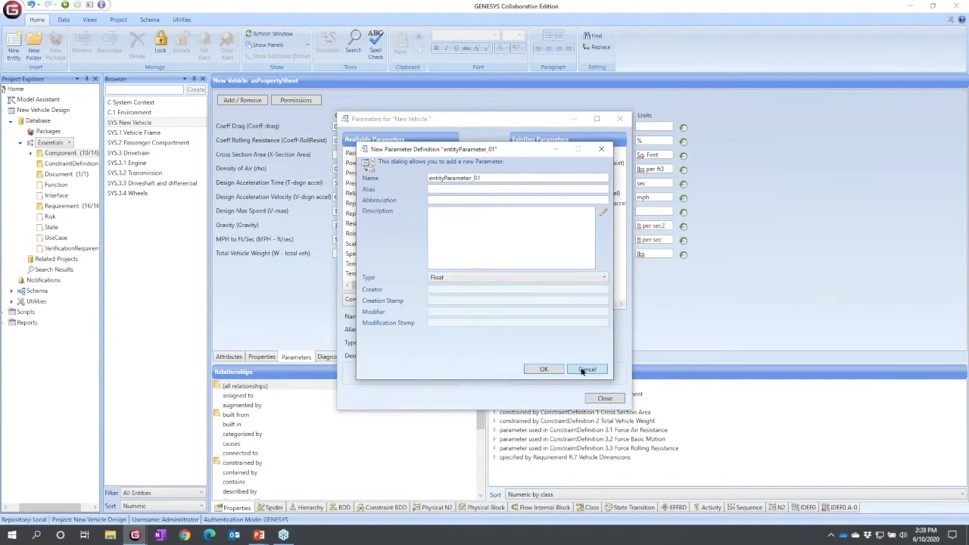
{"action": "left_click", "coordinate": [586, 369]}
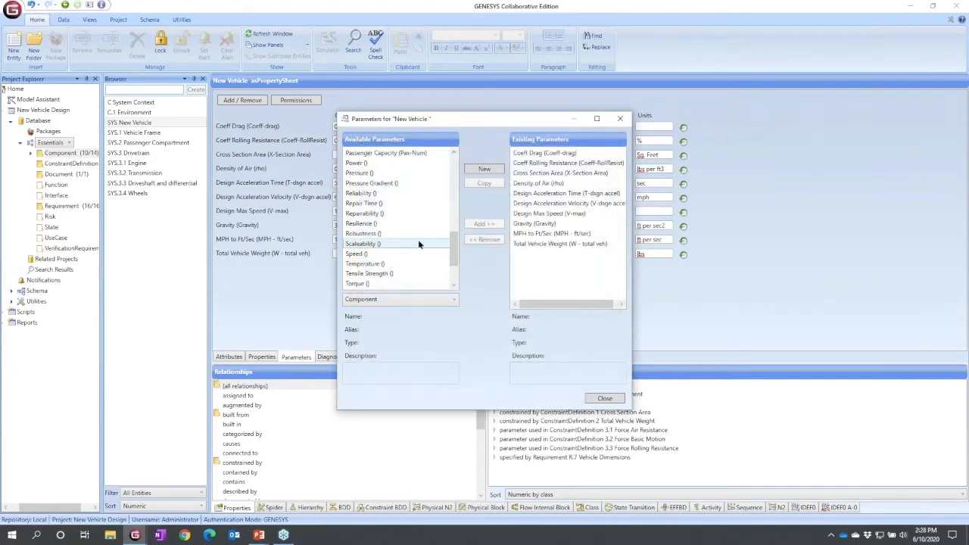
Add the Reliability parameter to the New Vehicle's parameter table
{"action": "left_click", "coordinate": [360, 194]}
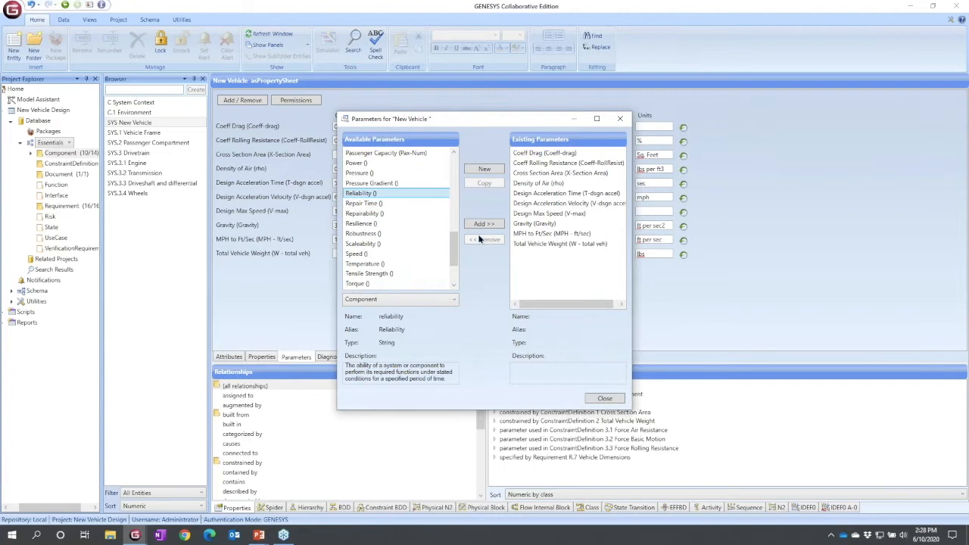
{"action": "left_click", "coordinate": [604, 398]}
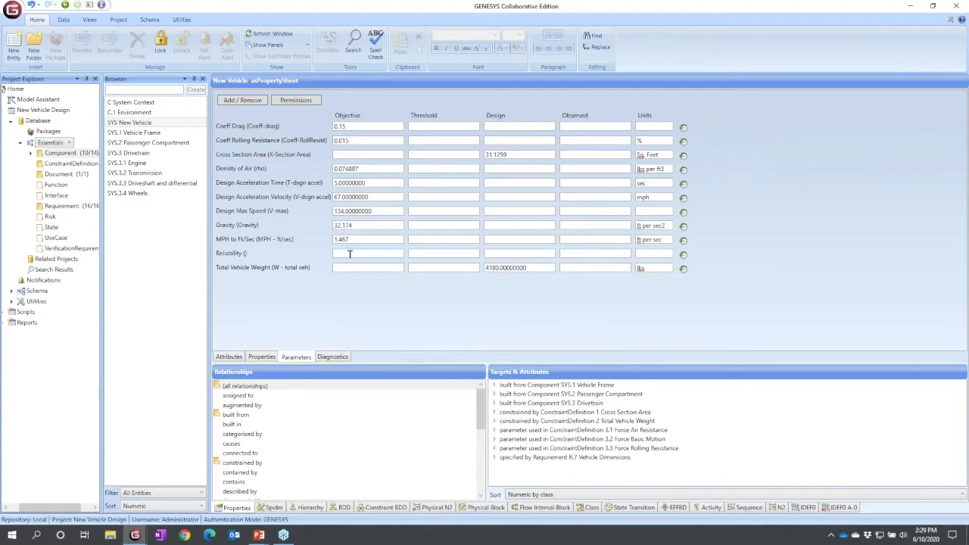
{"action": "mouse_move", "coordinate": [436, 318]}
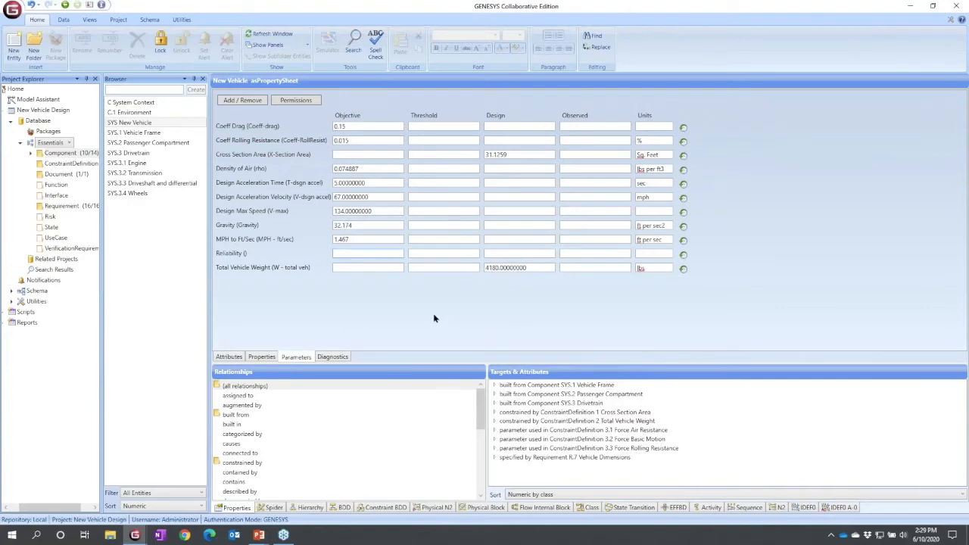
Enter a Reliability objective of 0.9 and return to the vehicle's attributes
{"action": "type", "text": "0.999"}
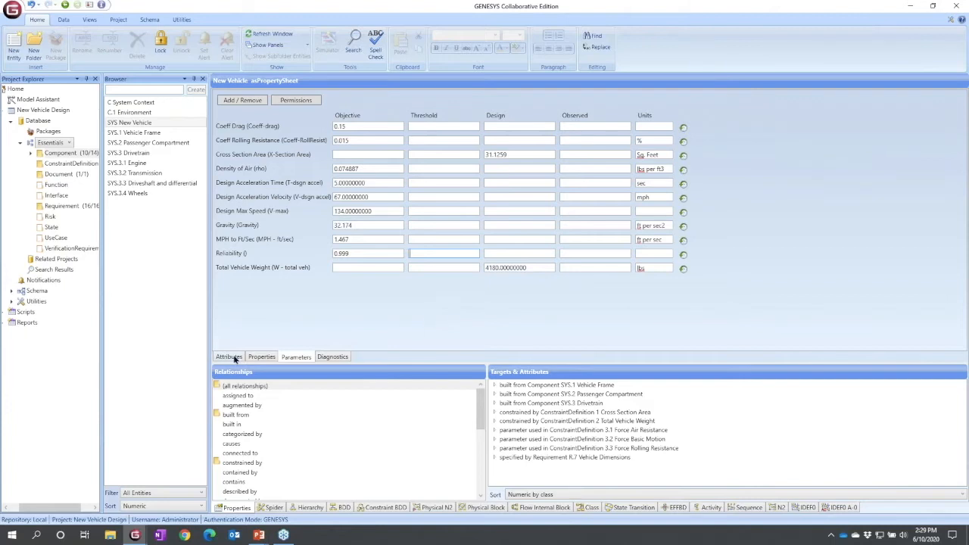
{"action": "left_click", "coordinate": [227, 357]}
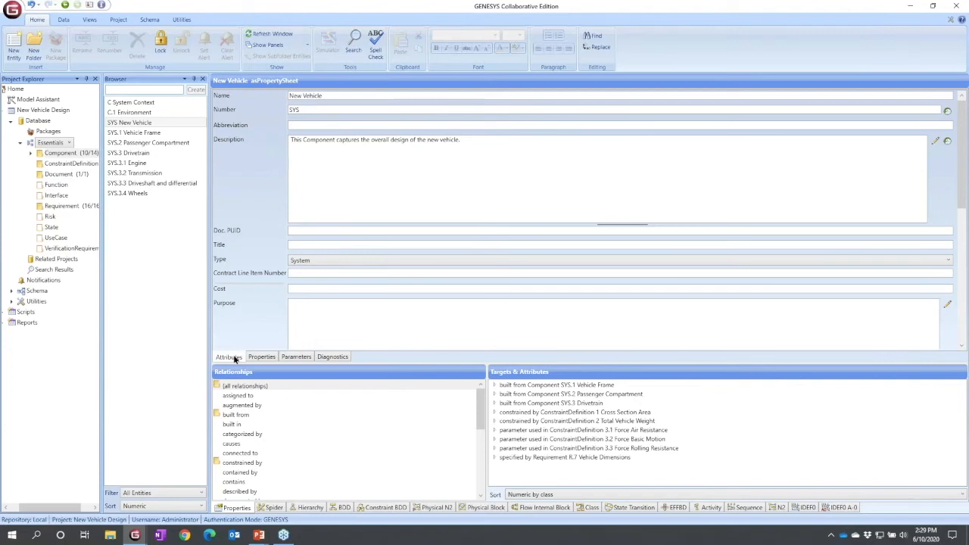
{"action": "mouse_move", "coordinate": [378, 360]}
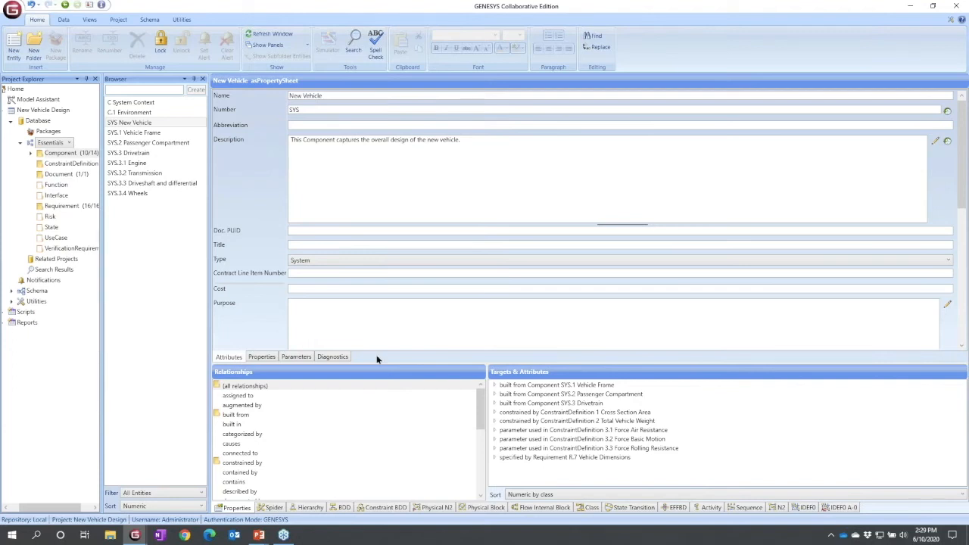
Write the reliability sentence in the description, inserting the Reliability objective (0.999) and units
{"action": "left_click", "coordinate": [511, 142]}
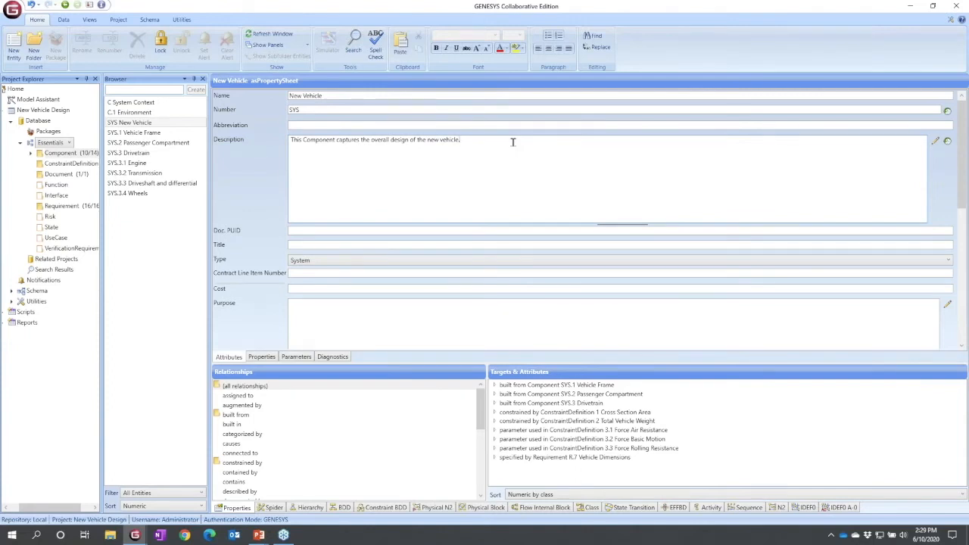
{"action": "type", "text": "The reliability shall exceed"}
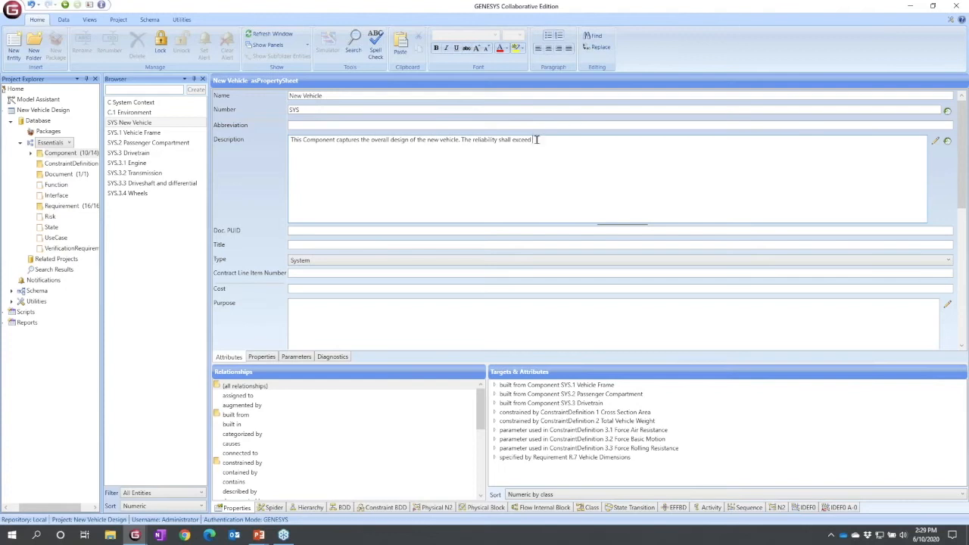
{"action": "right_click", "coordinate": [535, 139]}
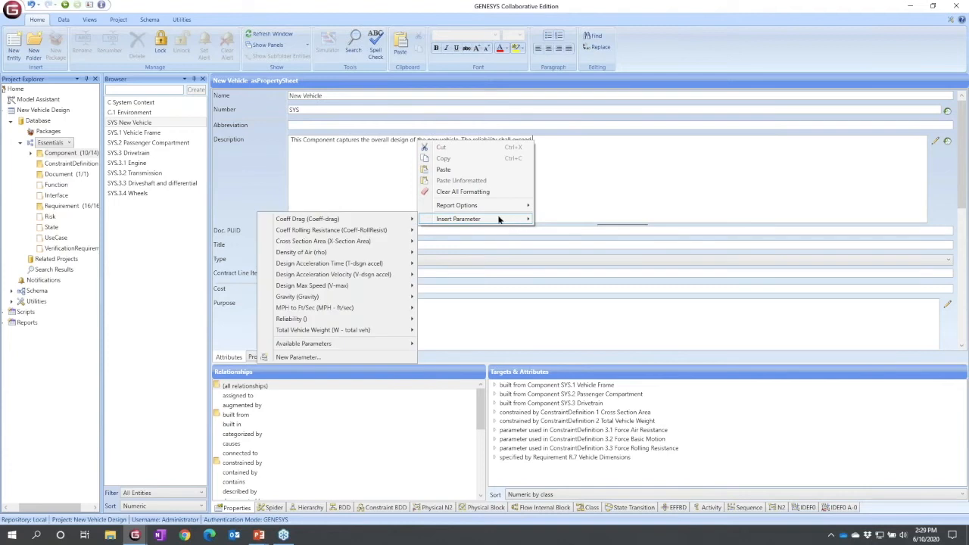
{"action": "mouse_move", "coordinate": [339, 335]}
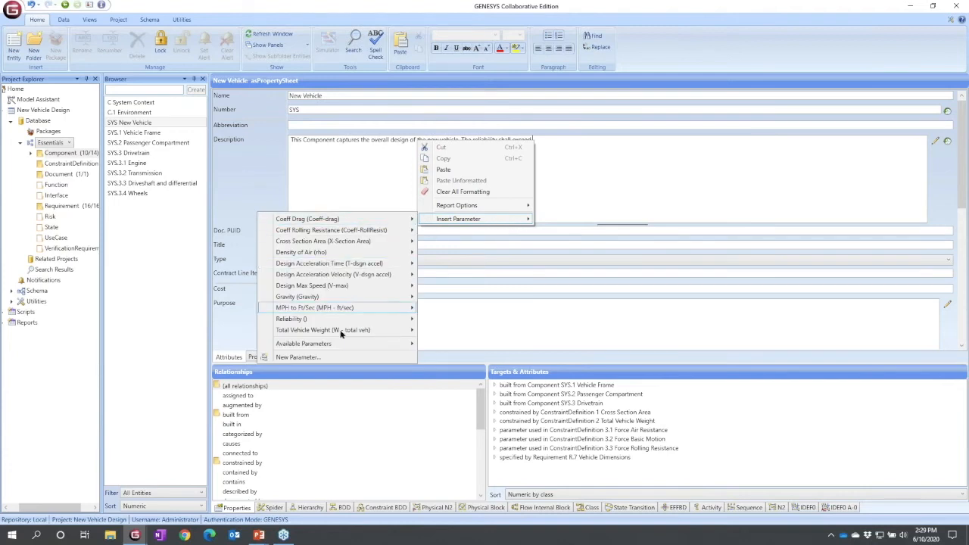
{"action": "mouse_move", "coordinate": [291, 318]}
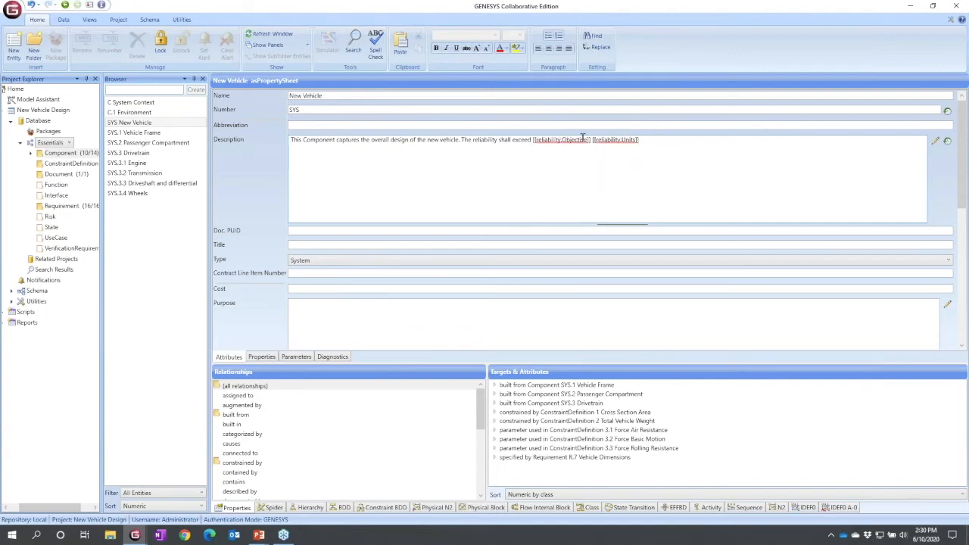
{"action": "type", "text": "(0.999)"}
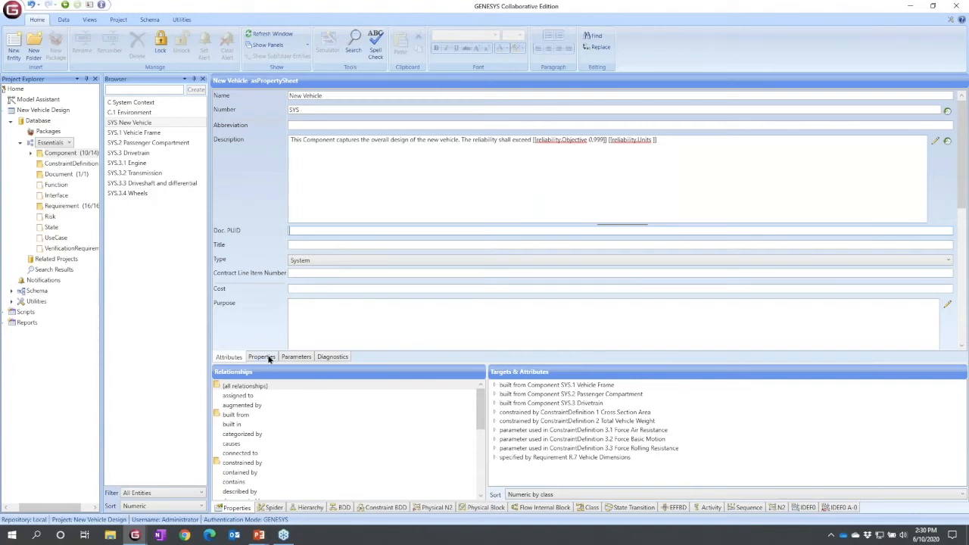
Edit the Reliability objective in the parameter table and return to the description
{"action": "left_click", "coordinate": [297, 358]}
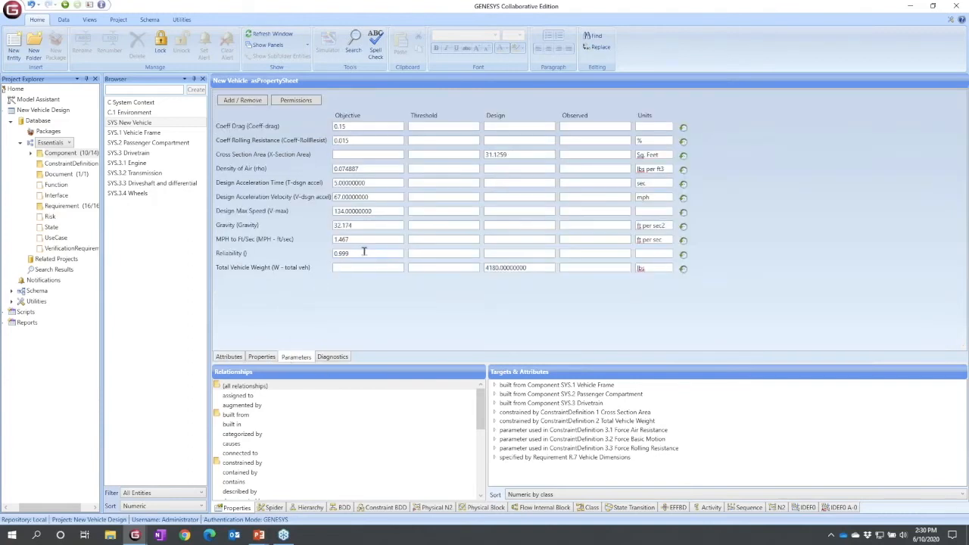
{"action": "left_click", "coordinate": [367, 253]}
{"action": "type", "text": ".99"}
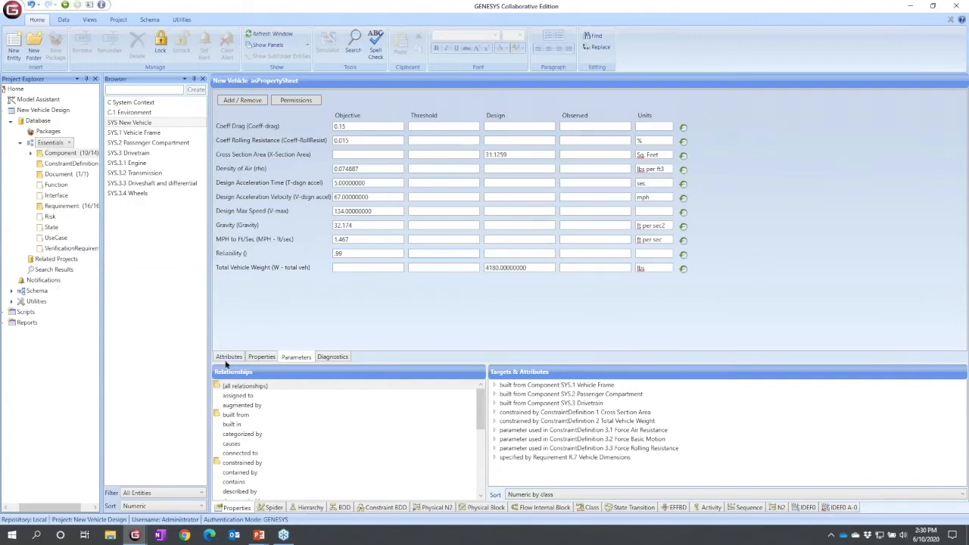
{"action": "left_click", "coordinate": [227, 357]}
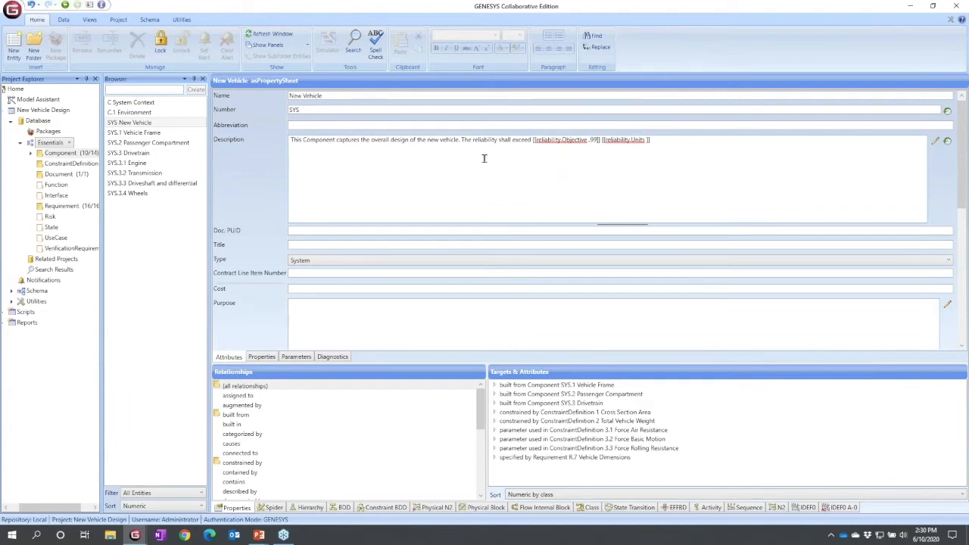
{"action": "mouse_move", "coordinate": [508, 153]}
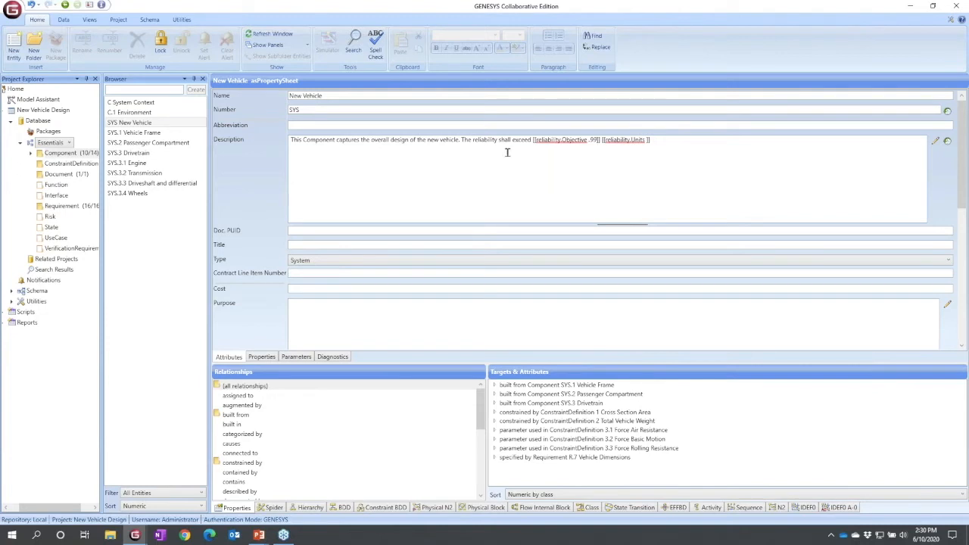
{"action": "mouse_move", "coordinate": [584, 154]}
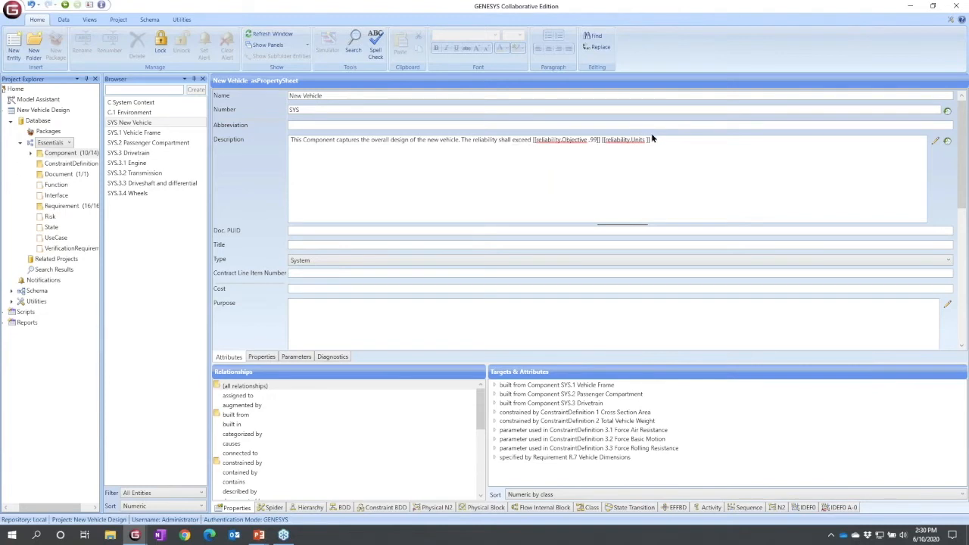
Begin a new description line 'The per unit cost shall not exceed' and reach the parameter insertion choices
{"action": "left_click", "coordinate": [643, 139]}
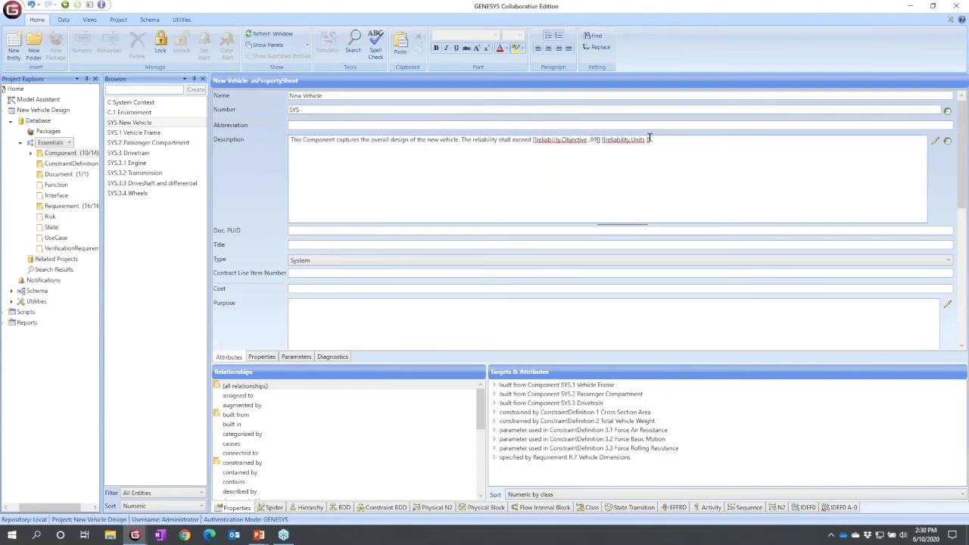
{"action": "key", "text": "Enter"}
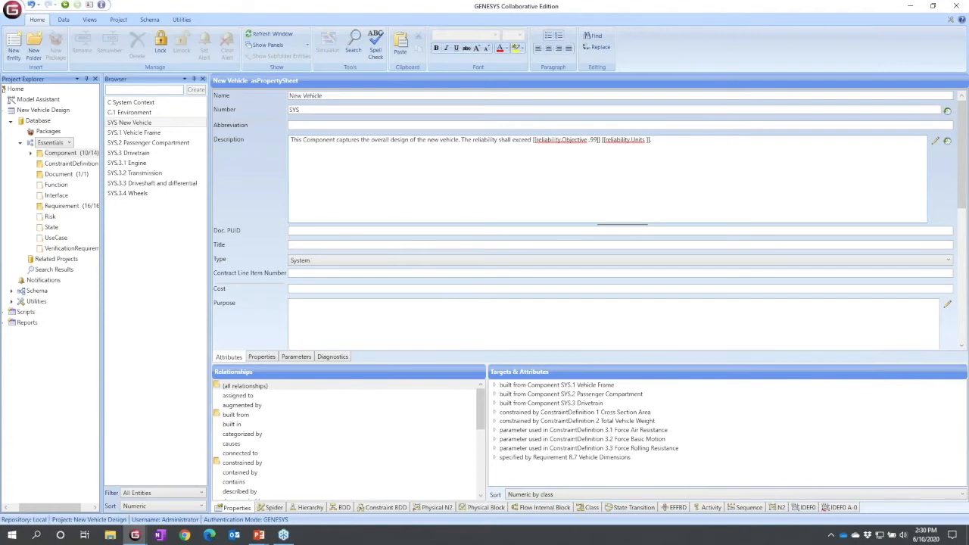
{"action": "type", "text": "The"}
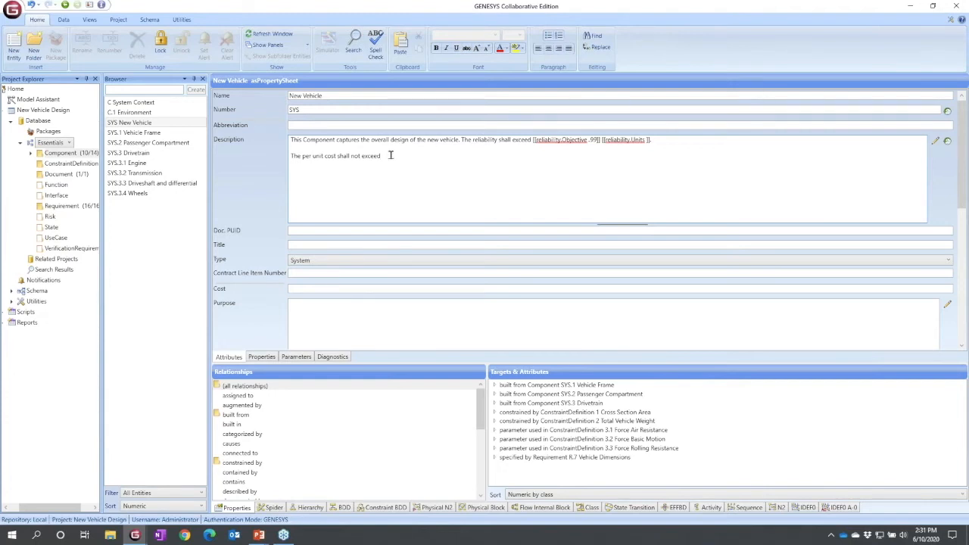
{"action": "right_click", "coordinate": [341, 155]}
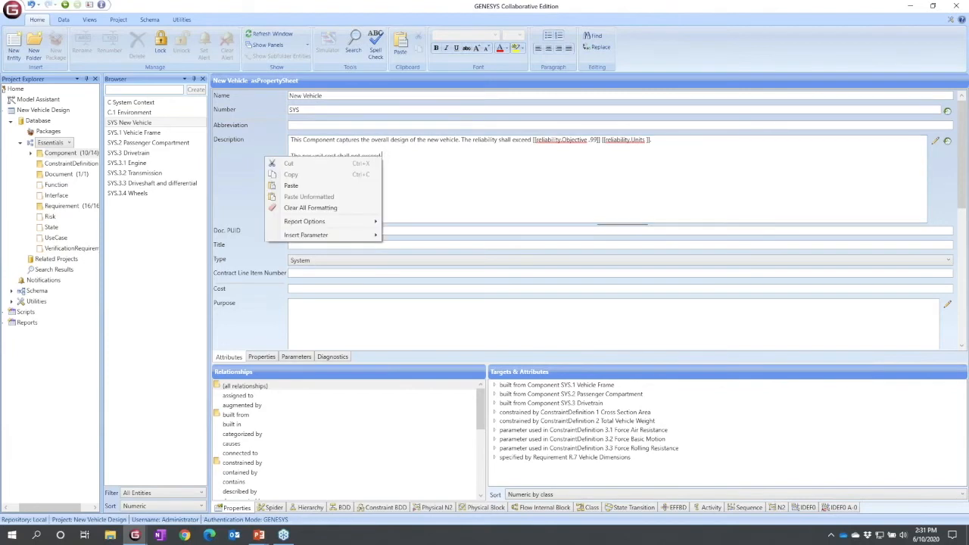
{"action": "left_click", "coordinate": [306, 234]}
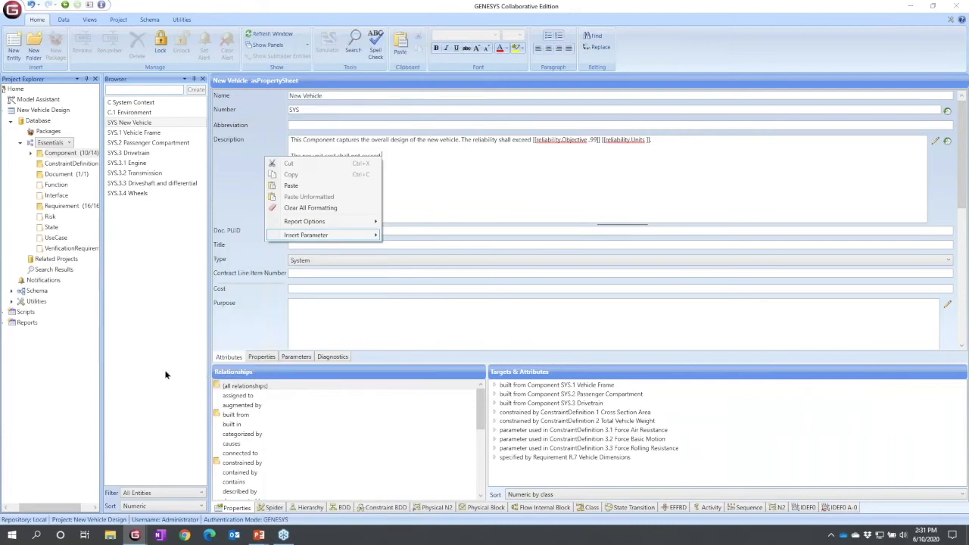
Define a new parameter named cost, alias Cost, with a per-unit description and chosen type, inserted into the sentence
{"action": "left_click", "coordinate": [306, 235]}
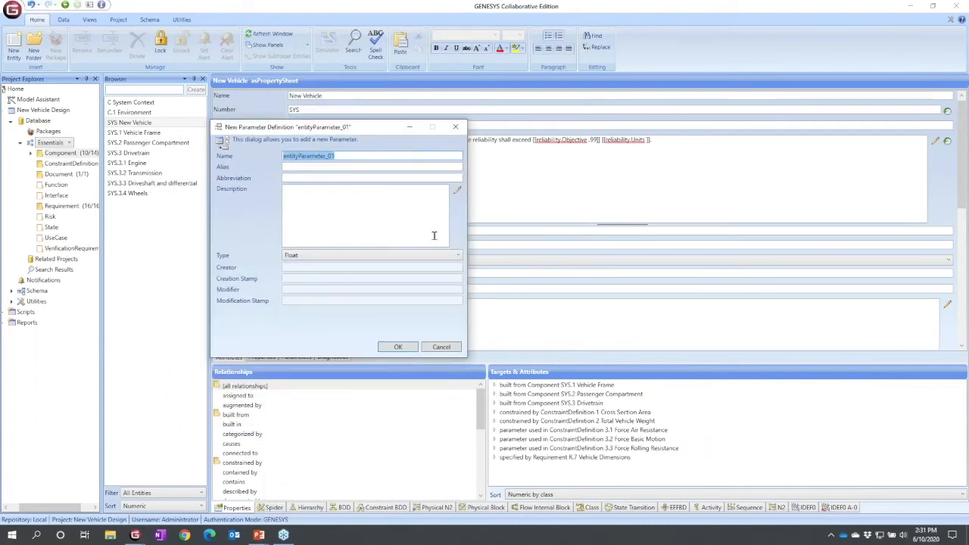
{"action": "type", "text": "cost"}
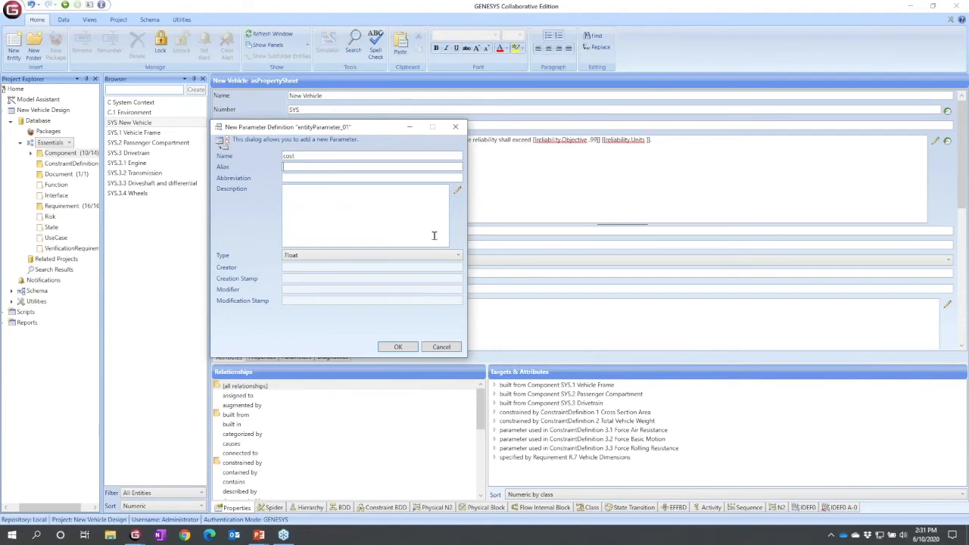
{"action": "type", "text": "Cost"}
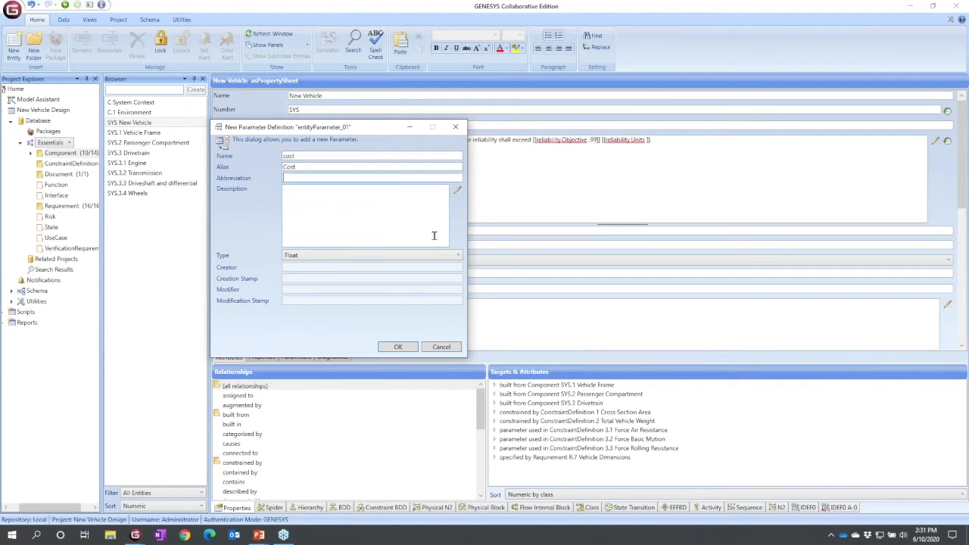
{"action": "type", "text": "Per unit cost"}
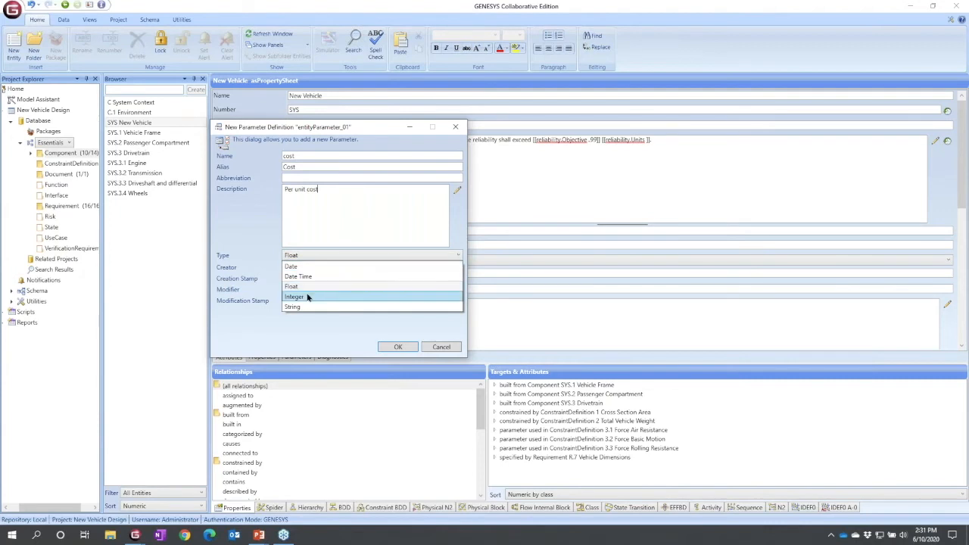
{"action": "left_click", "coordinate": [397, 347]}
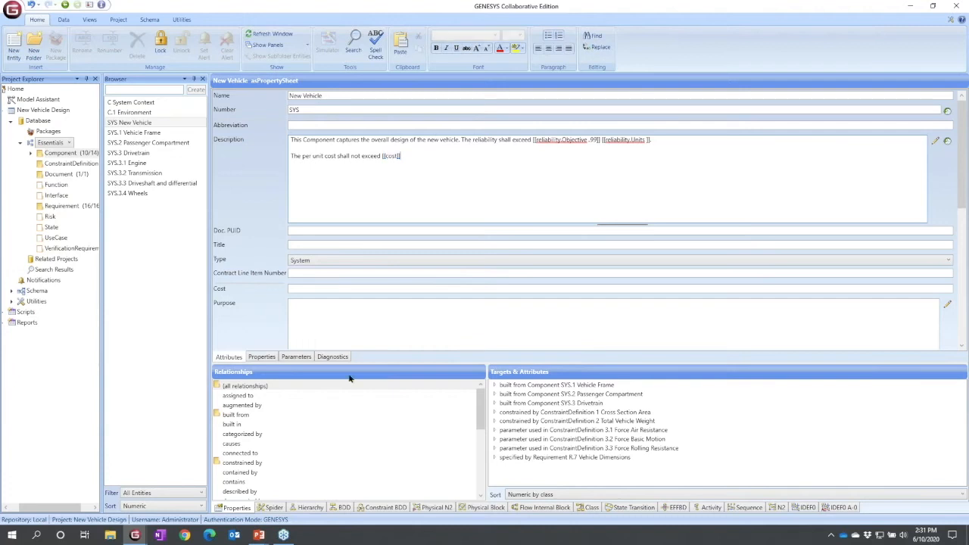
Enter a Cost objective of 45000, try 49999 as threshold and dismiss the invalid integer warning
{"action": "left_click", "coordinate": [296, 357]}
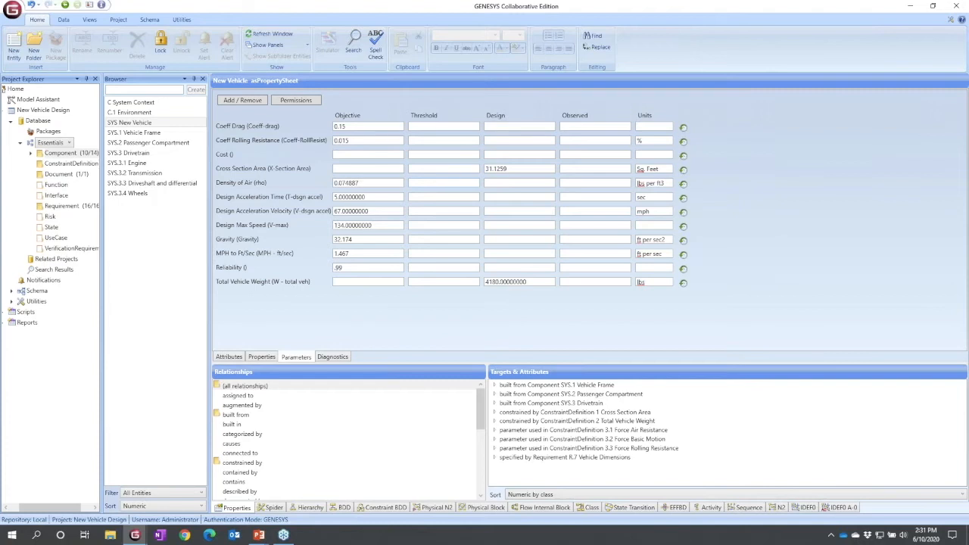
{"action": "left_click", "coordinate": [366, 154]}
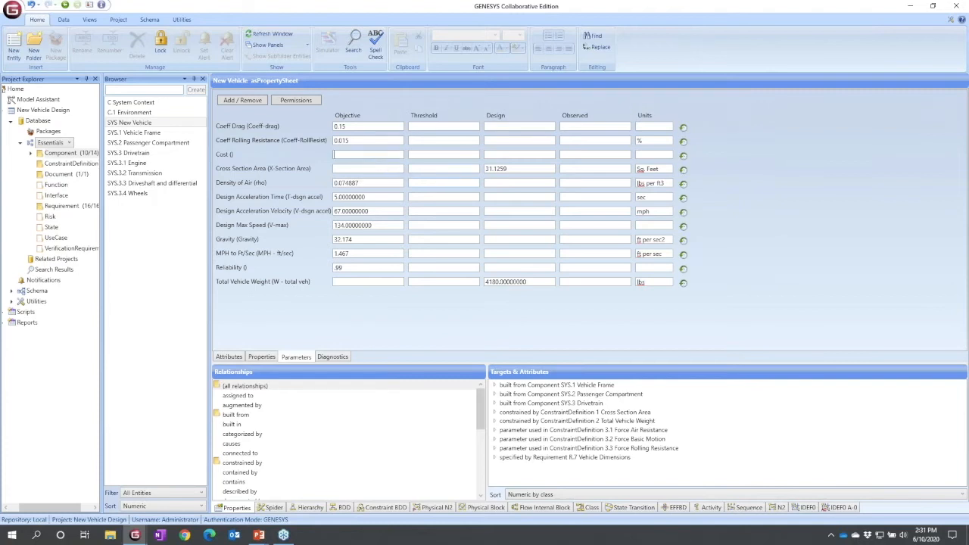
{"action": "type", "text": "45000"}
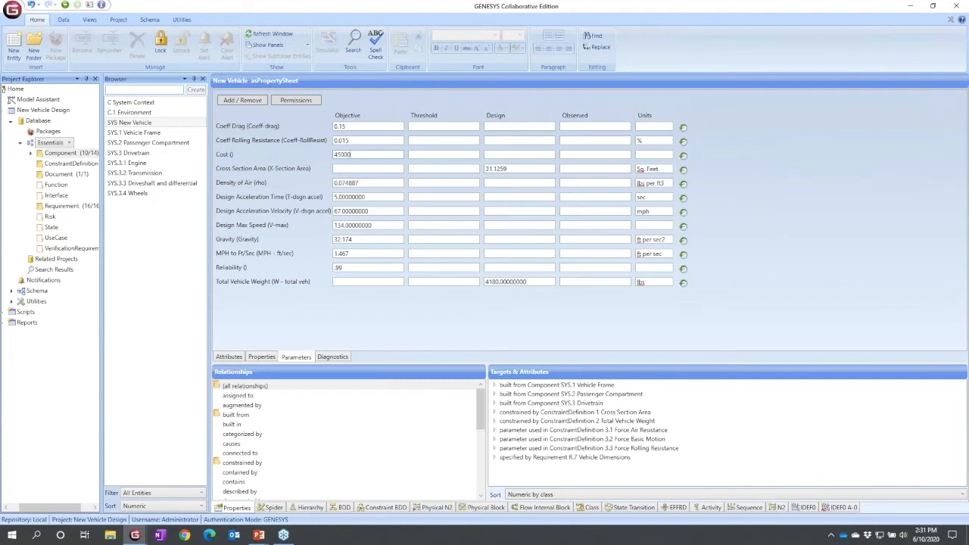
{"action": "type", "text": "4"}
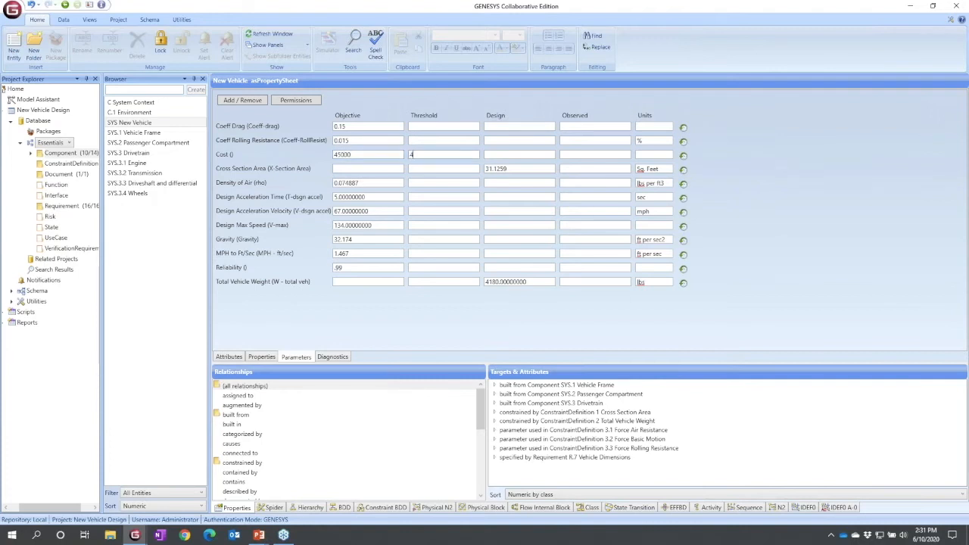
{"action": "type", "text": "9995"}
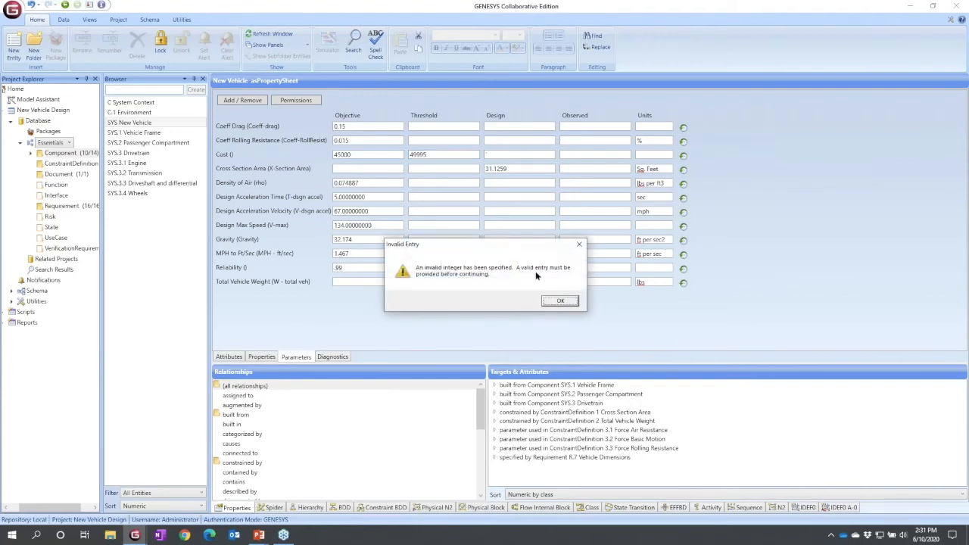
{"action": "left_click", "coordinate": [560, 300]}
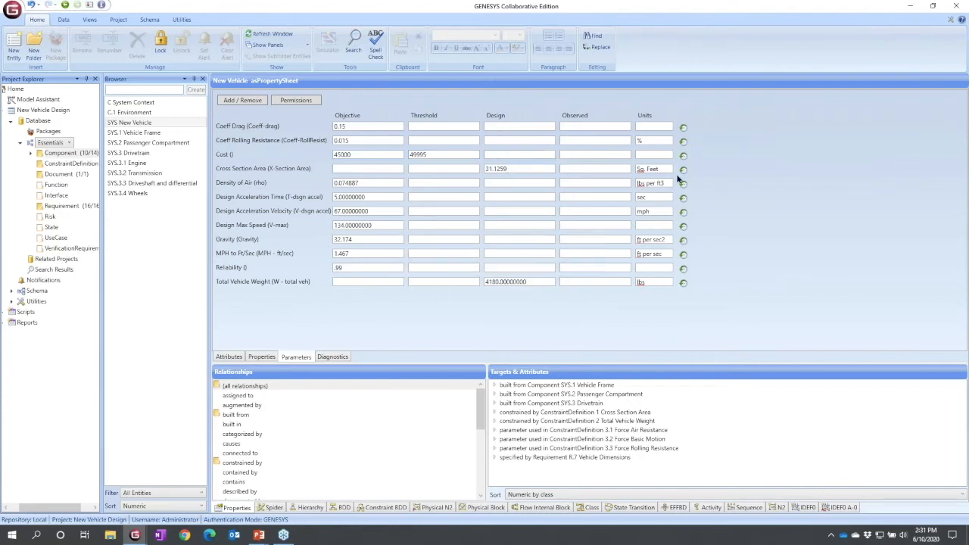
{"action": "left_click", "coordinate": [654, 154]}
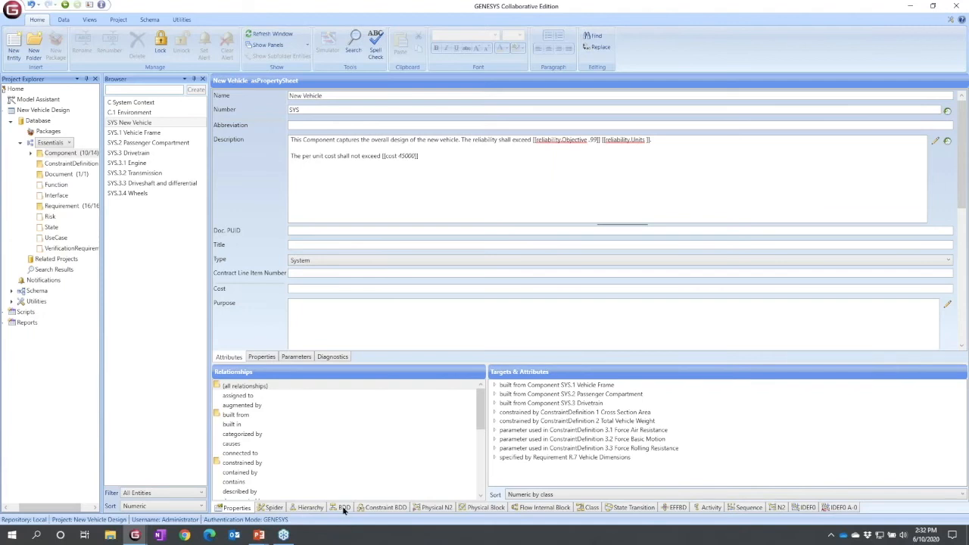
Show the New Vehicle block definition diagram with frame, passenger compartment and drivetrain blocks
{"action": "left_click", "coordinate": [342, 507]}
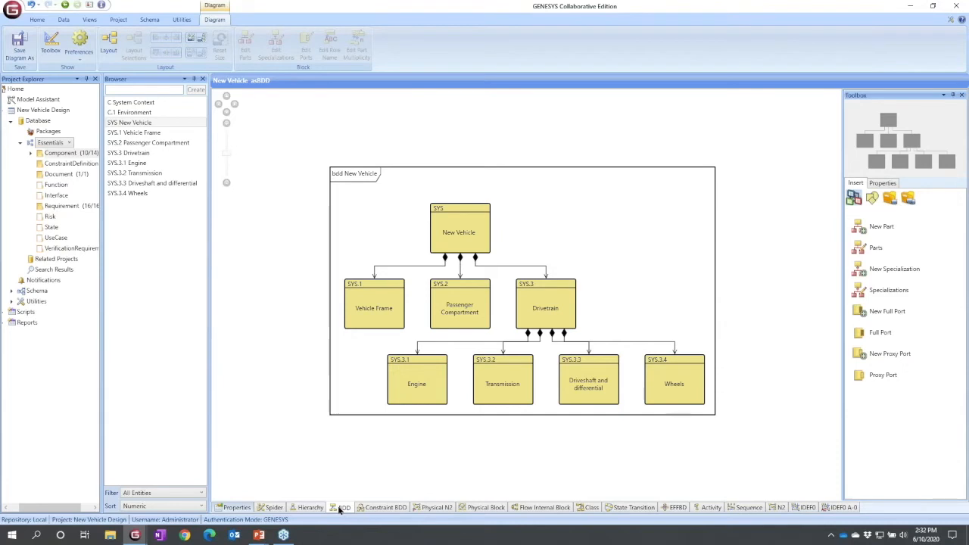
{"action": "mouse_move", "coordinate": [330, 485]}
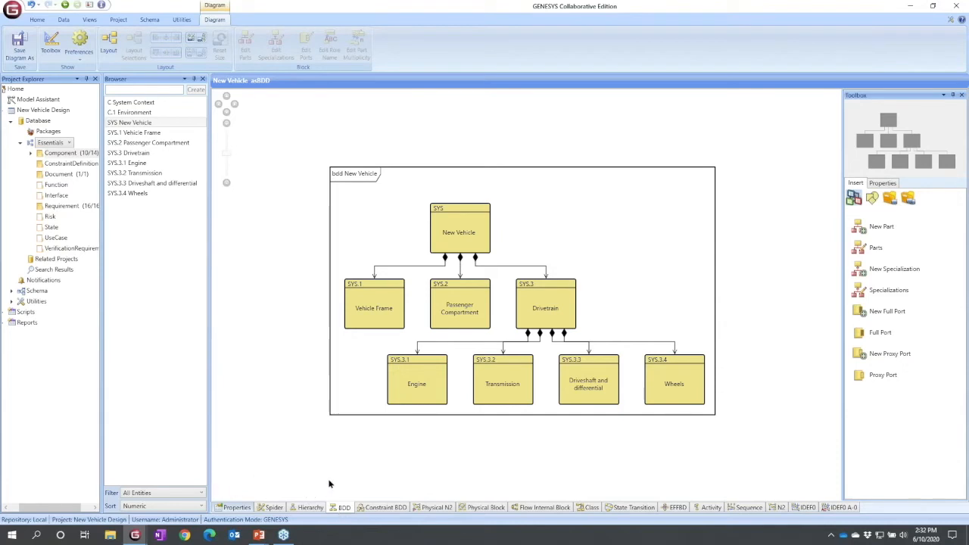
{"action": "mouse_move", "coordinate": [348, 518]}
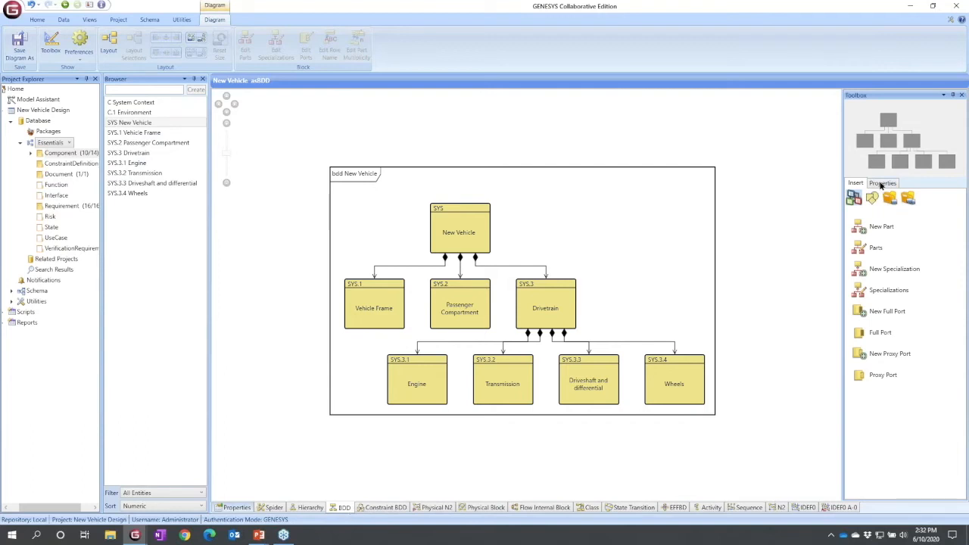
Set the diagram's Node Defaults Template to Name/Parameters so blocks show their parameter values
{"action": "left_click", "coordinate": [883, 182]}
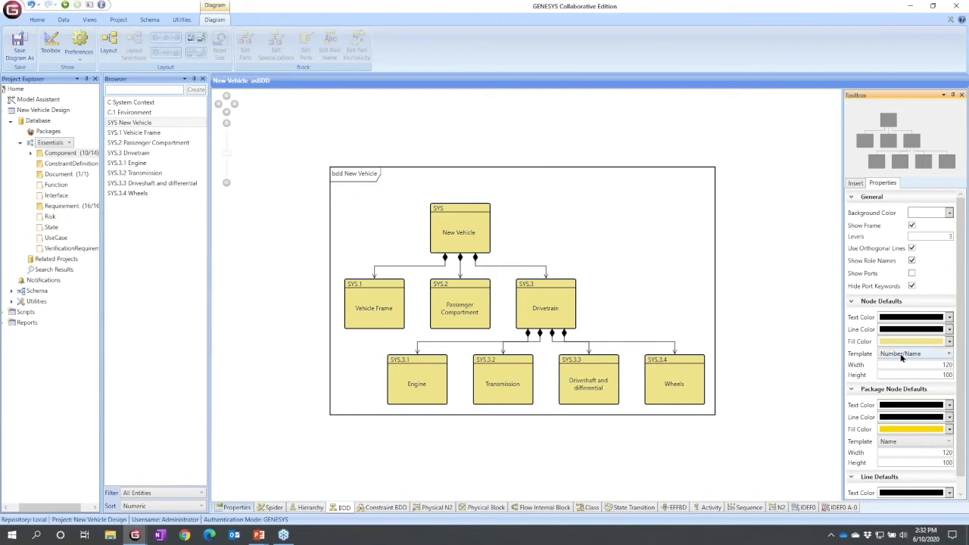
{"action": "left_click", "coordinate": [948, 354]}
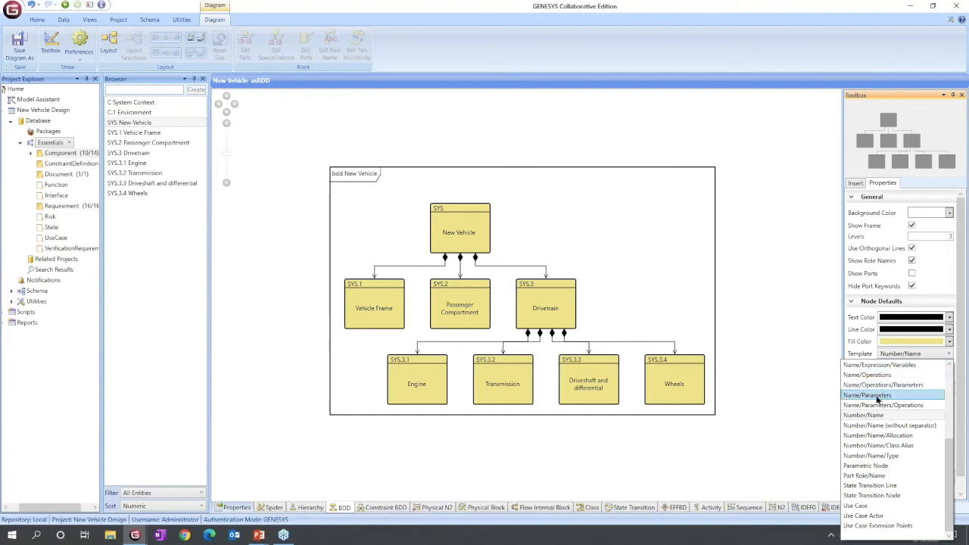
{"action": "left_click", "coordinate": [866, 394]}
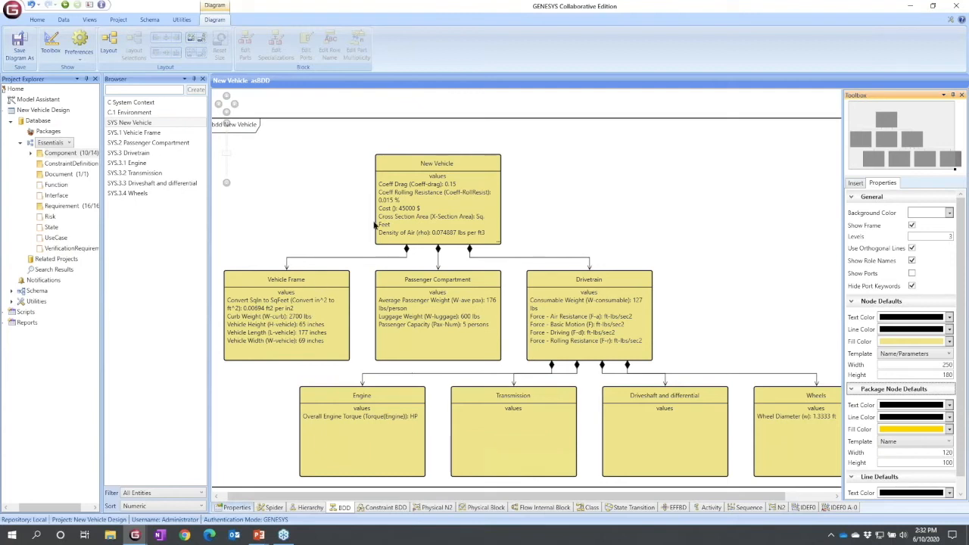
{"action": "mouse_move", "coordinate": [664, 467]}
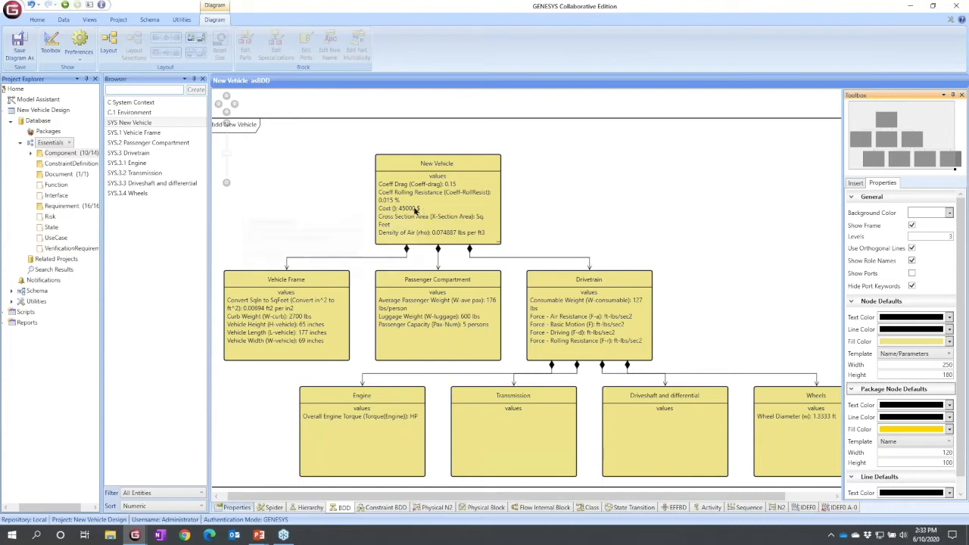
{"action": "mouse_move", "coordinate": [413, 209]}
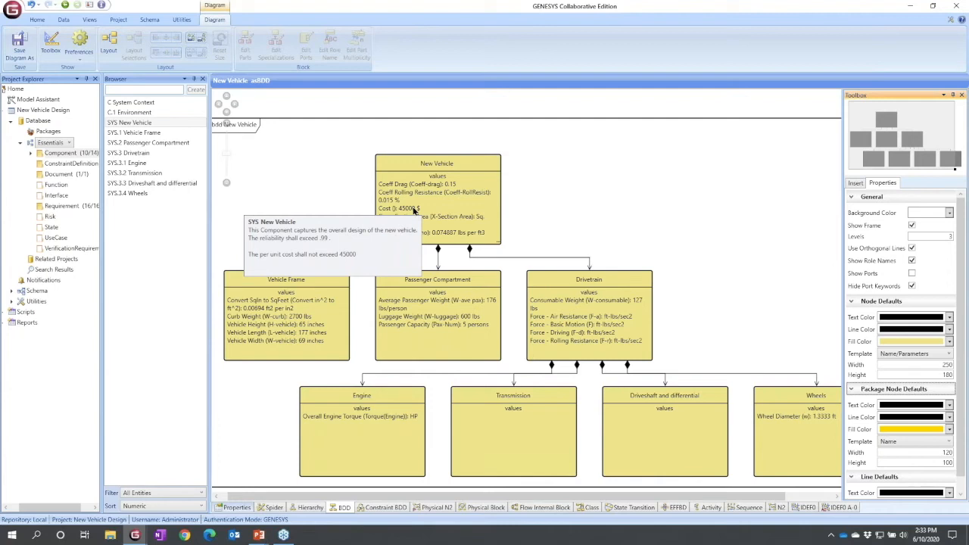
{"action": "mouse_move", "coordinate": [572, 203]}
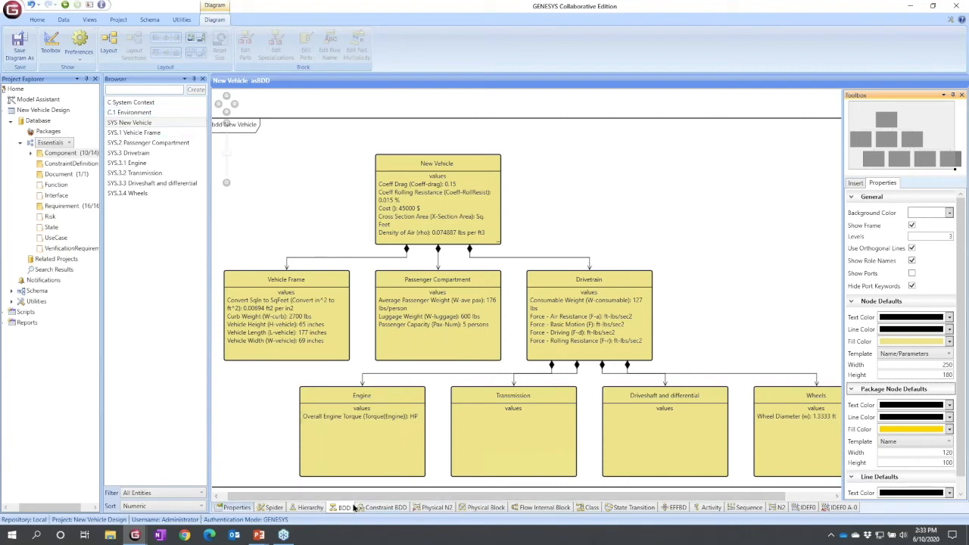
{"action": "mouse_move", "coordinate": [378, 508]}
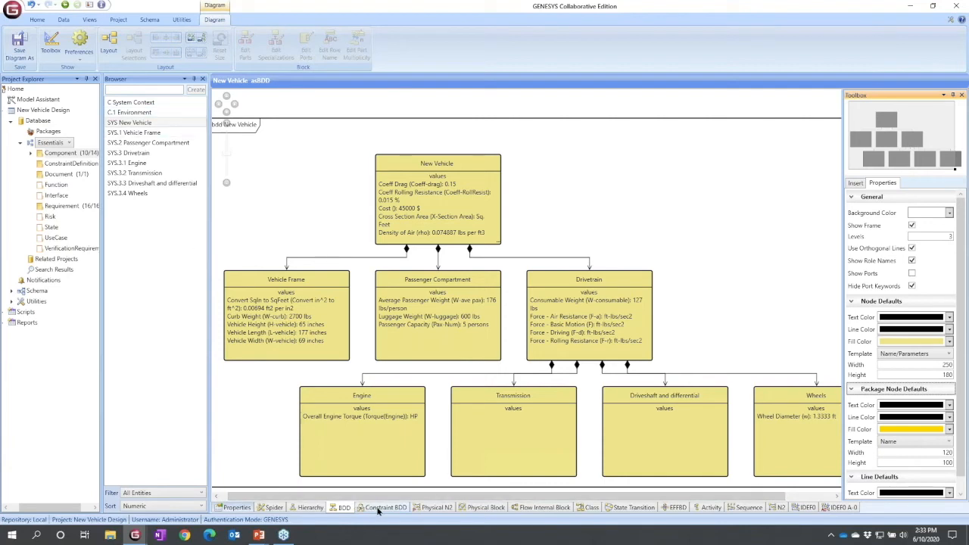
Show the New Vehicle constraint block diagram via the Constraint BDD view
{"action": "left_click", "coordinate": [383, 508]}
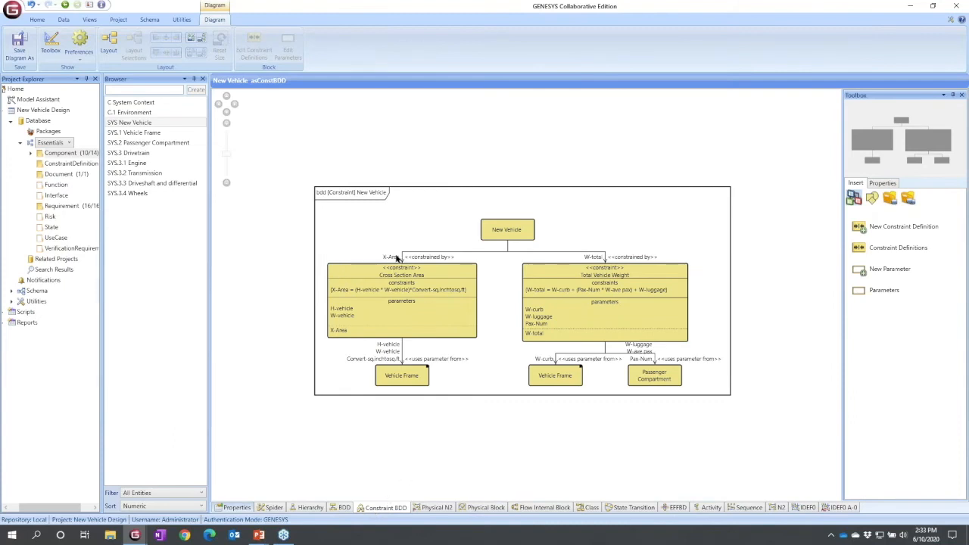
{"action": "mouse_move", "coordinate": [583, 266]}
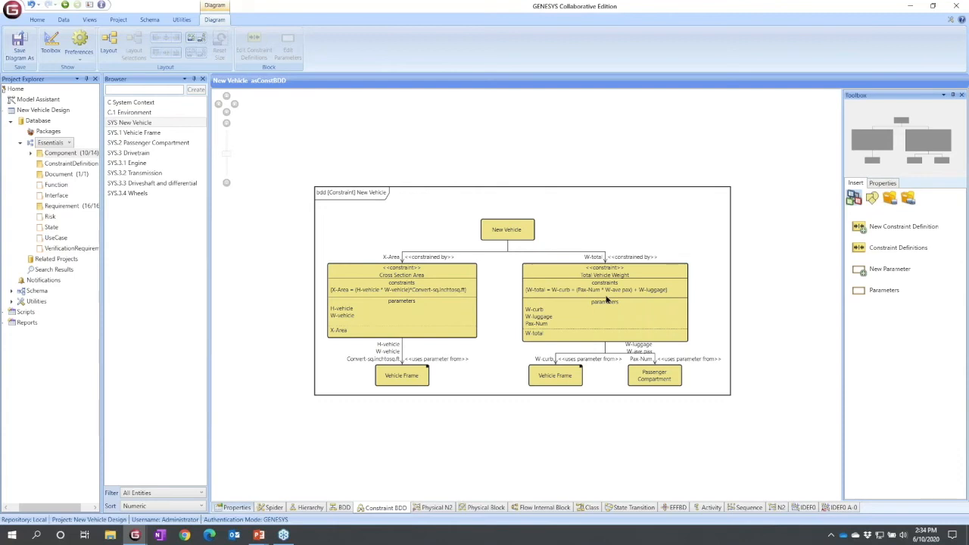
{"action": "mouse_move", "coordinate": [678, 295]}
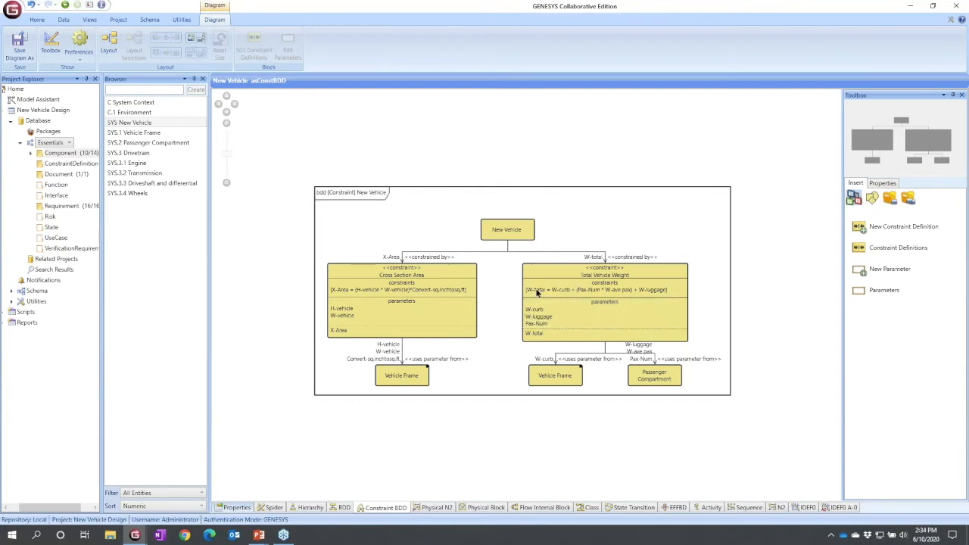
{"action": "mouse_move", "coordinate": [557, 306]}
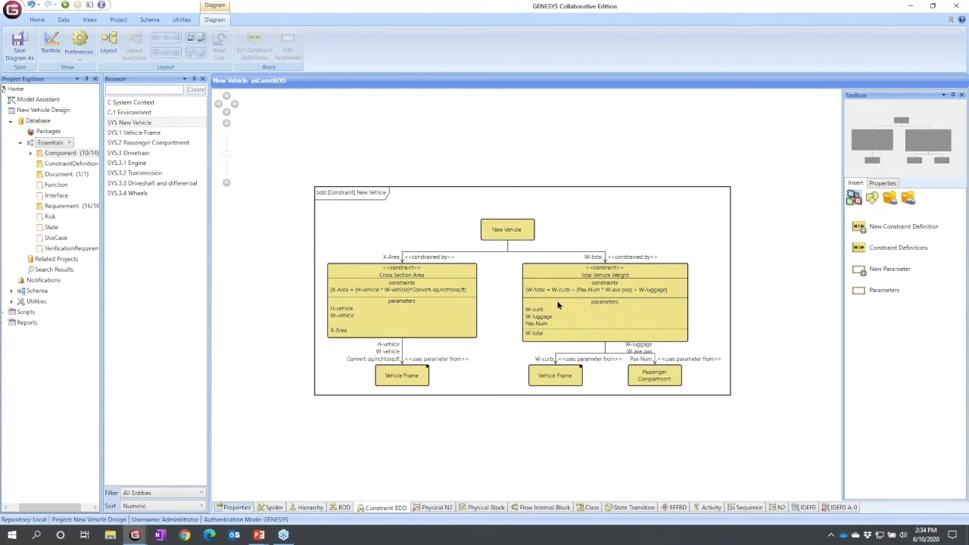
{"action": "mouse_move", "coordinate": [525, 321]}
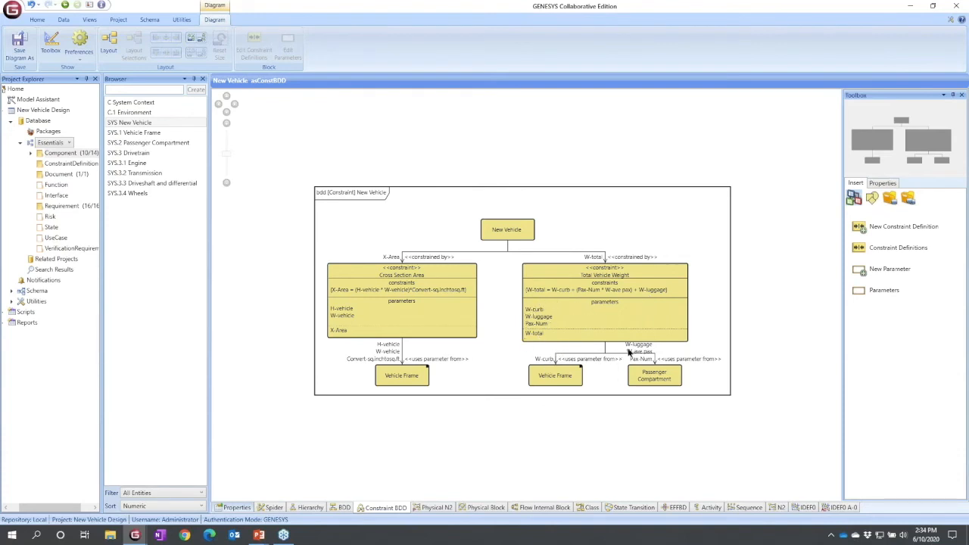
{"action": "mouse_move", "coordinate": [638, 348]}
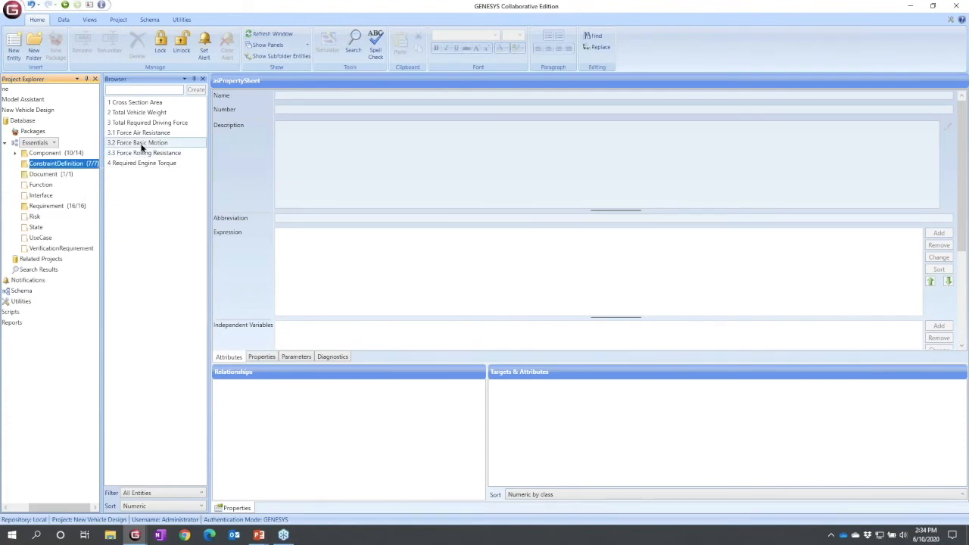
{"action": "left_click", "coordinate": [140, 142]}
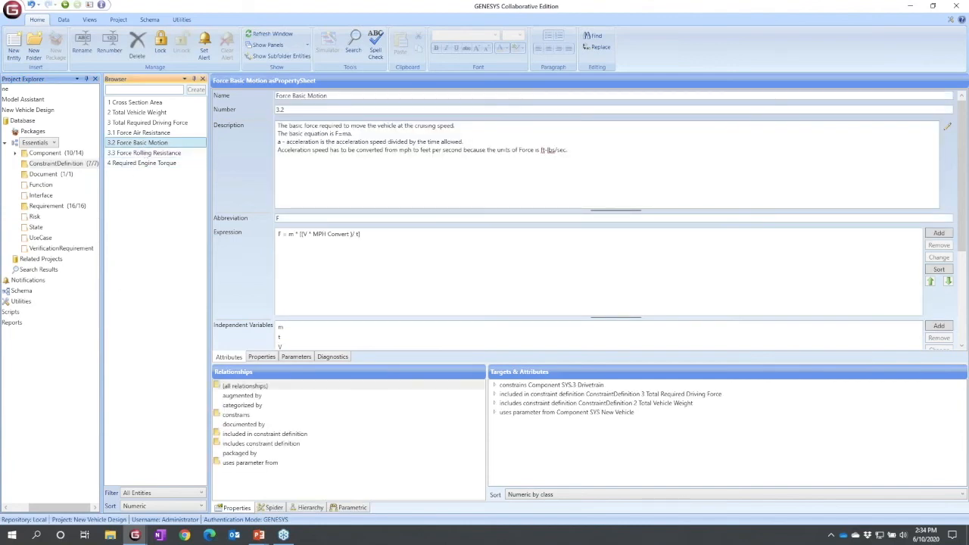
{"action": "left_click", "coordinate": [351, 507]}
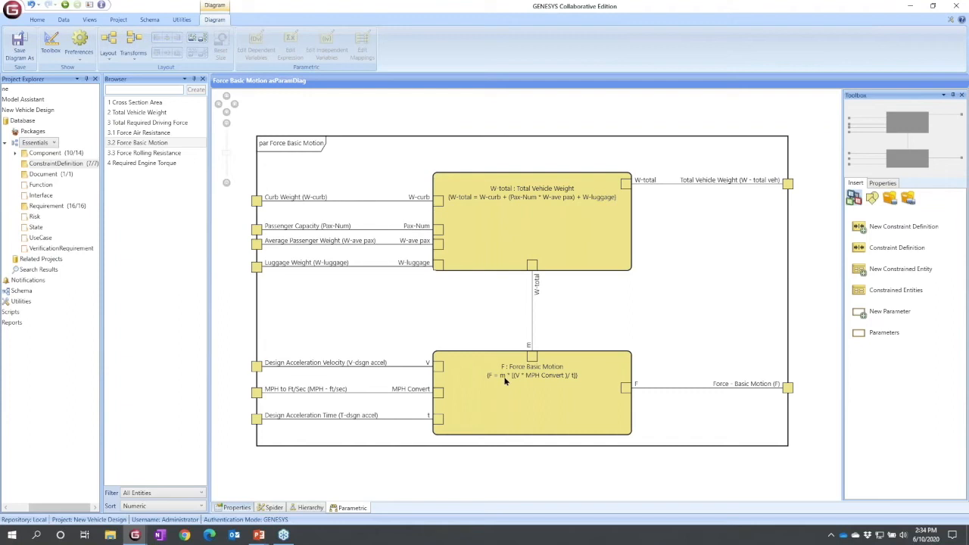
{"action": "mouse_move", "coordinate": [529, 375]}
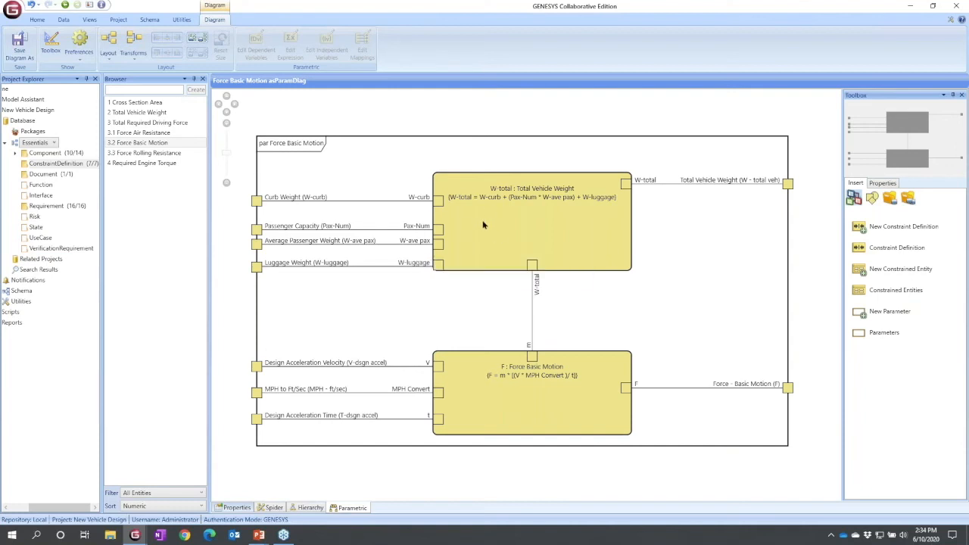
{"action": "mouse_move", "coordinate": [520, 203]}
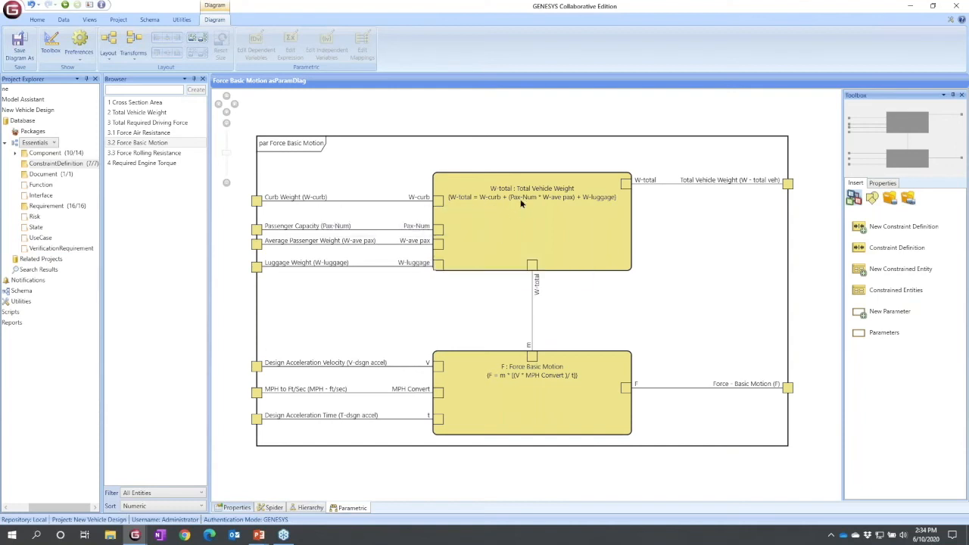
{"action": "mouse_move", "coordinate": [560, 203]}
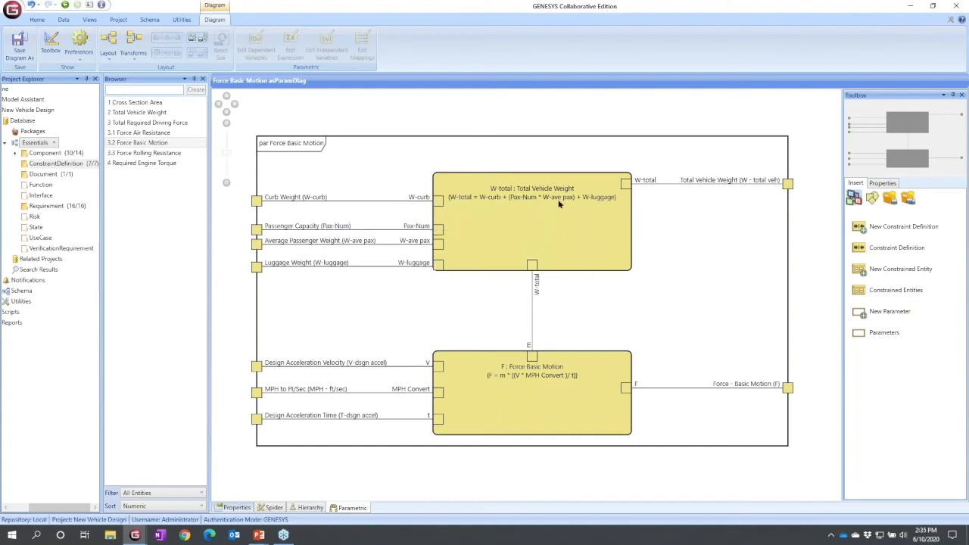
{"action": "mouse_move", "coordinate": [592, 196]}
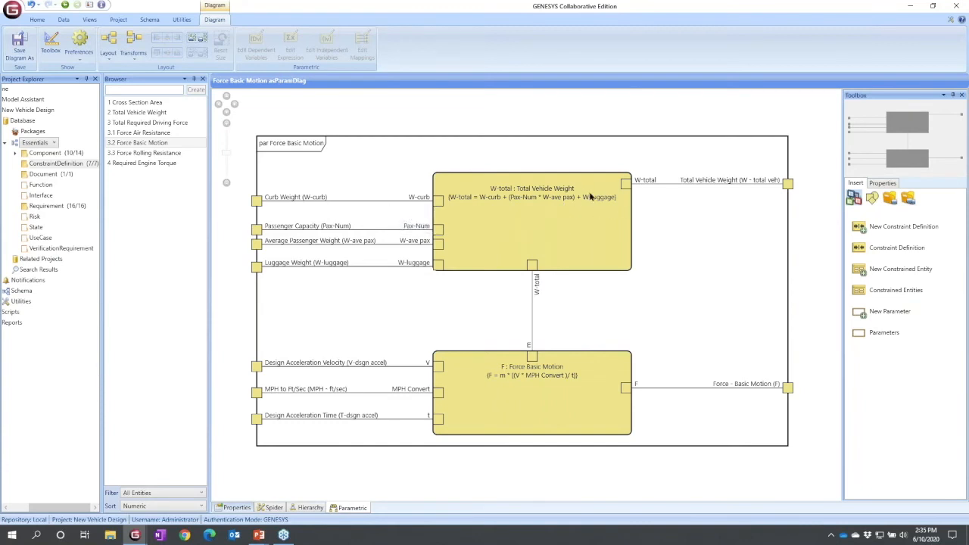
{"action": "mouse_move", "coordinate": [543, 233]}
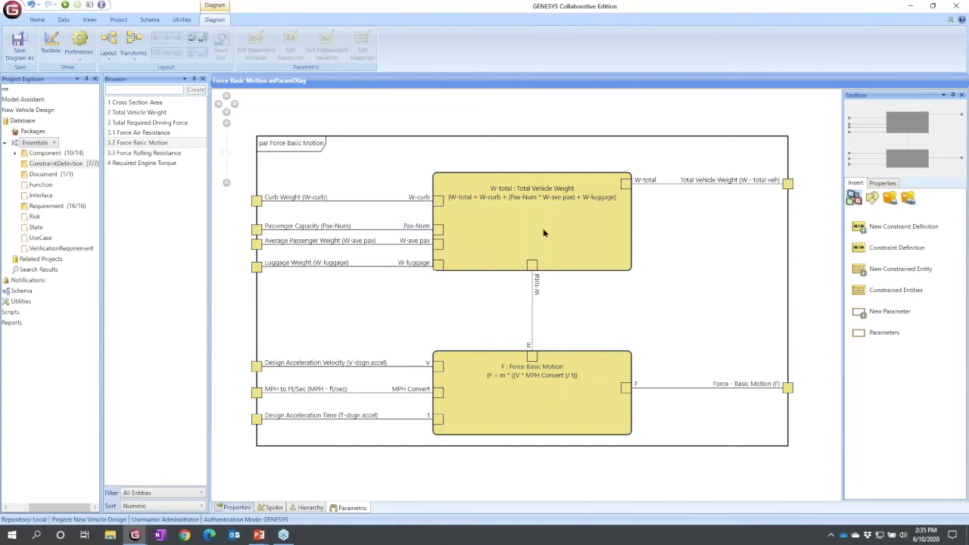
{"action": "mouse_move", "coordinate": [560, 336]}
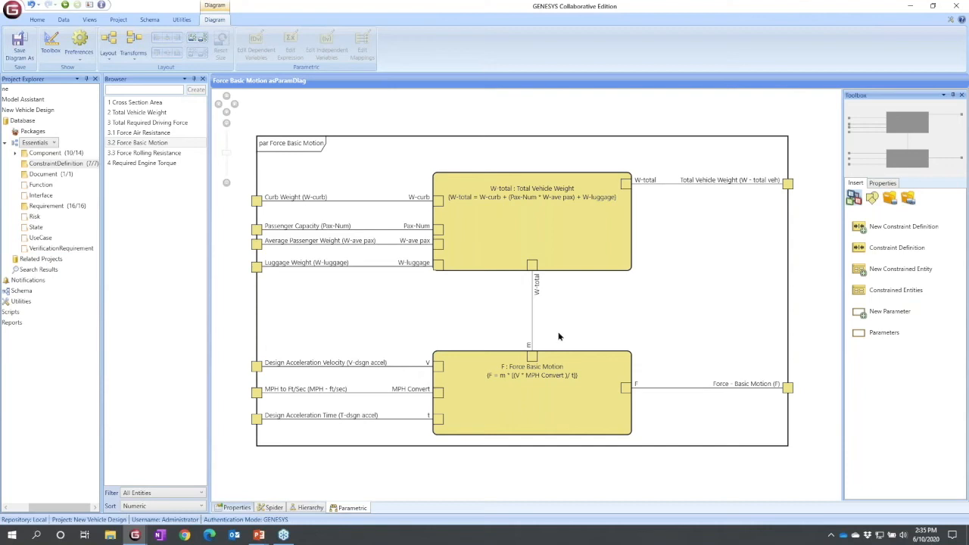
{"action": "mouse_move", "coordinate": [527, 264]}
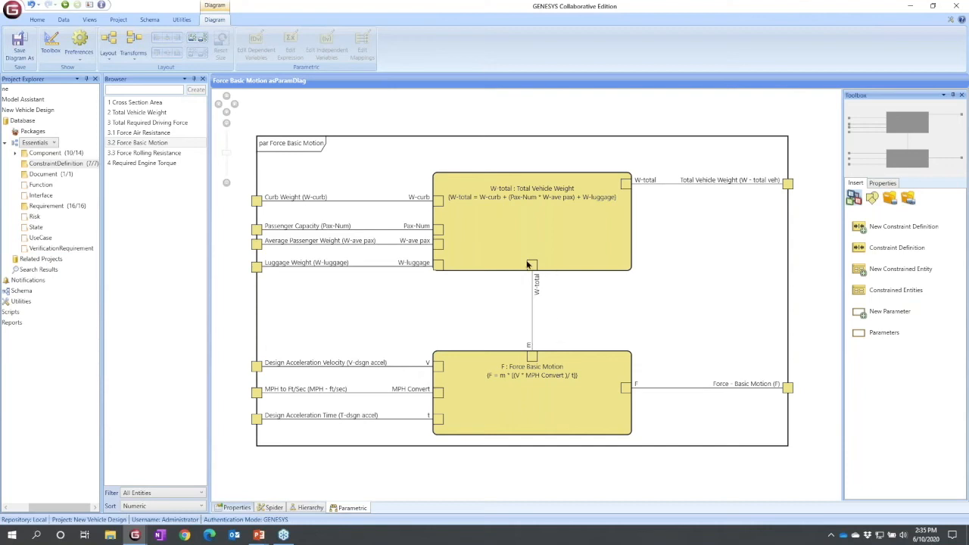
{"action": "mouse_move", "coordinate": [539, 321]}
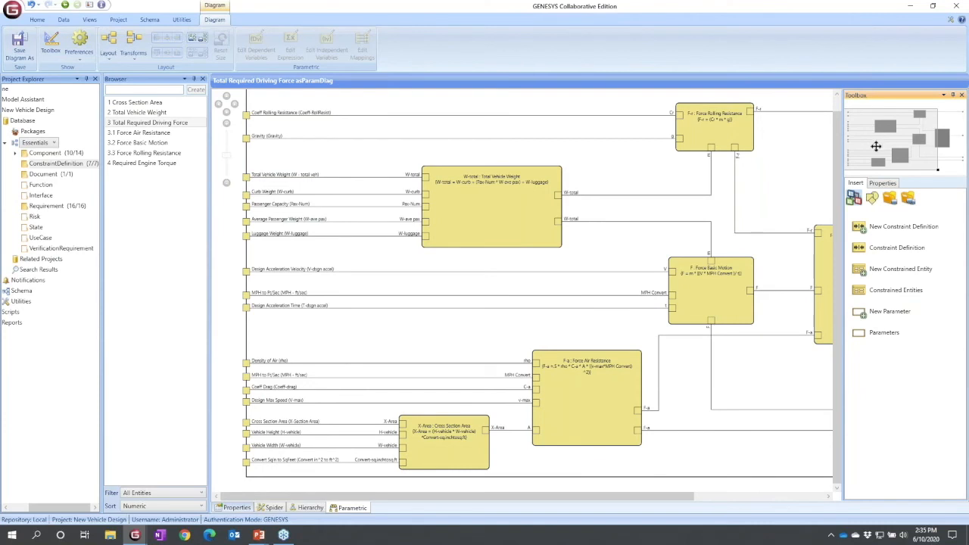
{"action": "mouse_move", "coordinate": [878, 150]}
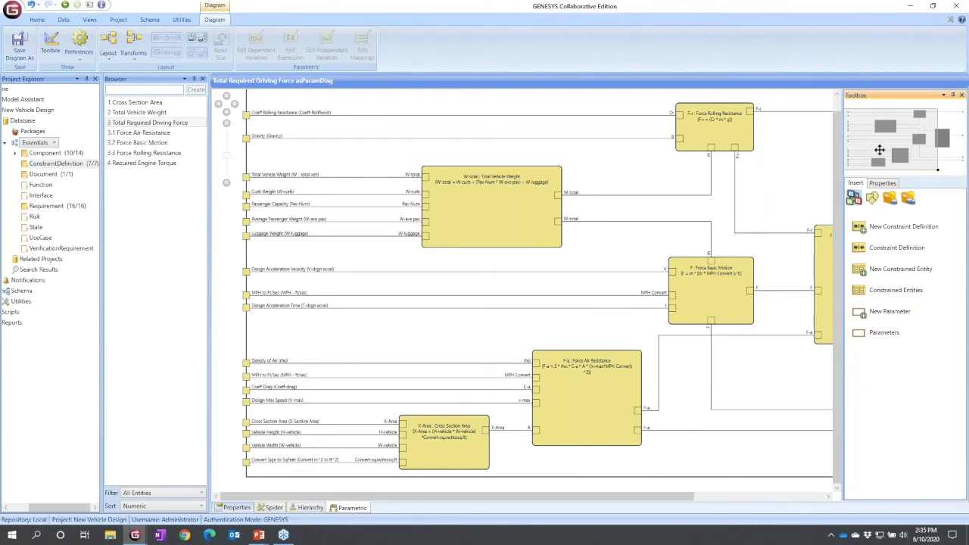
{"action": "mouse_move", "coordinate": [681, 381]}
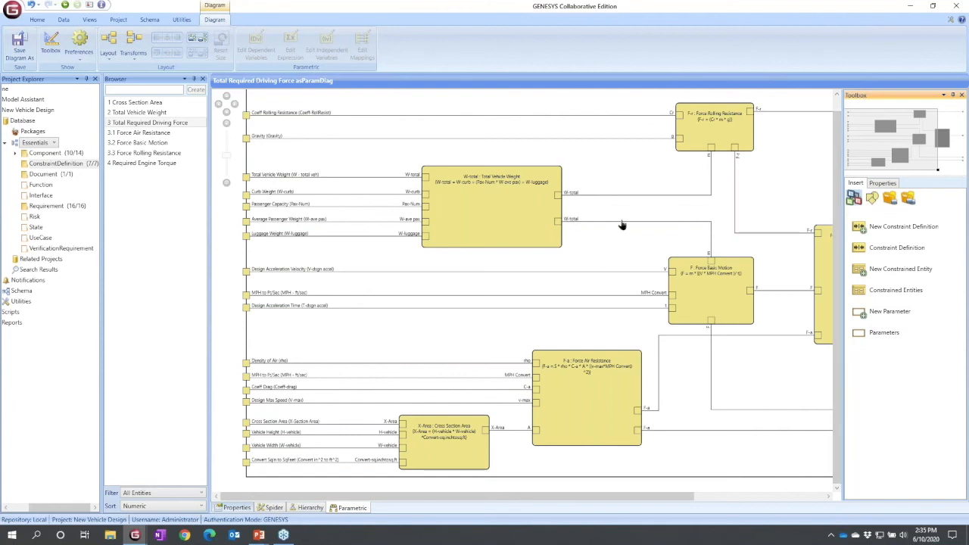
{"action": "mouse_move", "coordinate": [772, 288]}
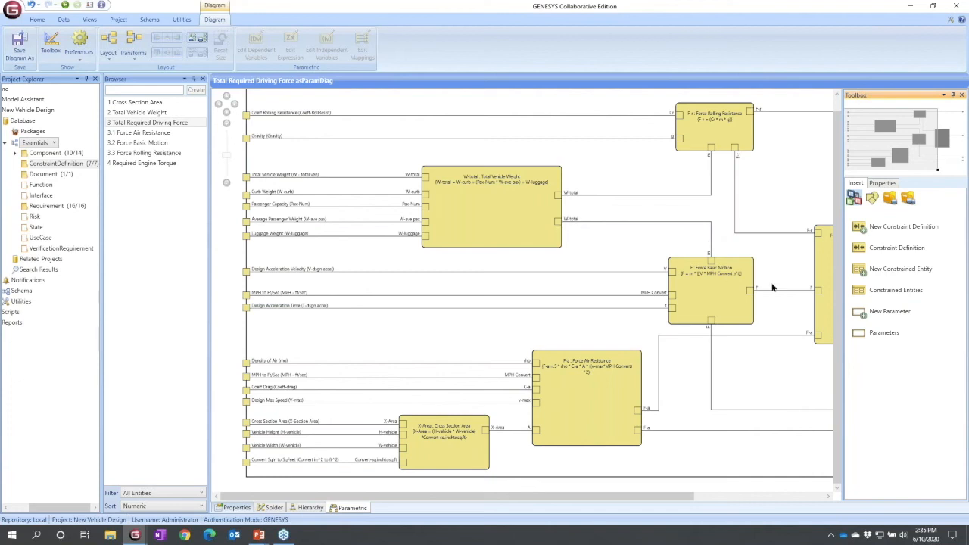
{"action": "mouse_move", "coordinate": [551, 218]}
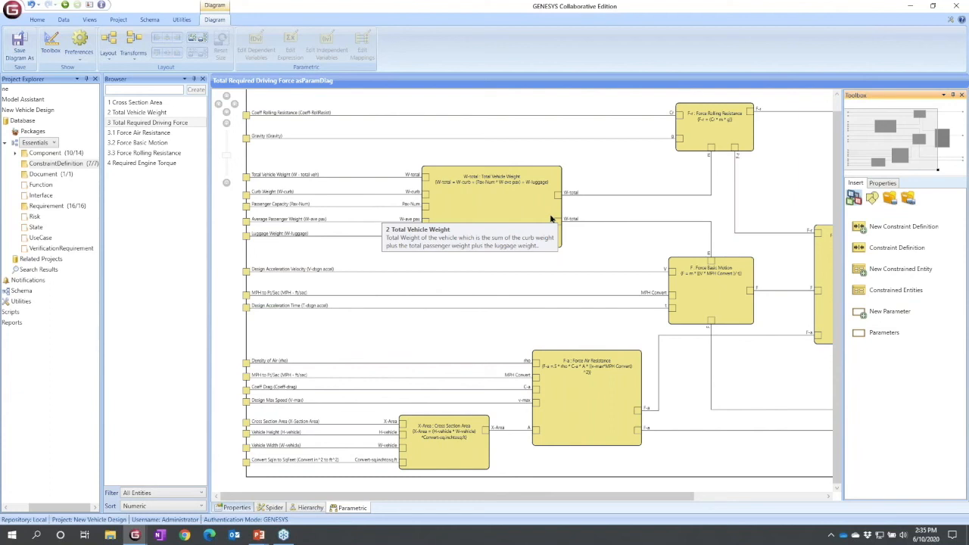
{"action": "mouse_move", "coordinate": [644, 427]}
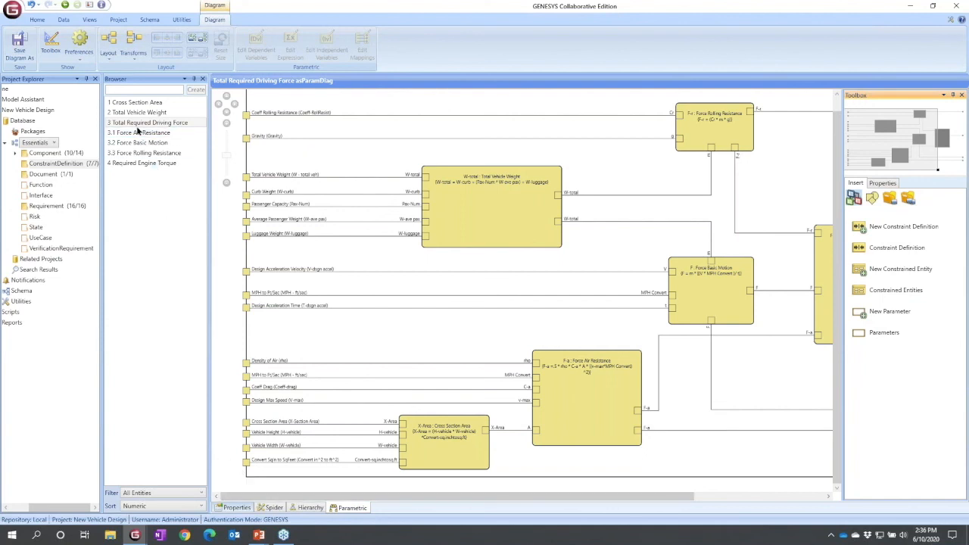
Switch the ribbon to the Utilities commands for the parametric diagram
{"action": "left_click", "coordinate": [182, 19]}
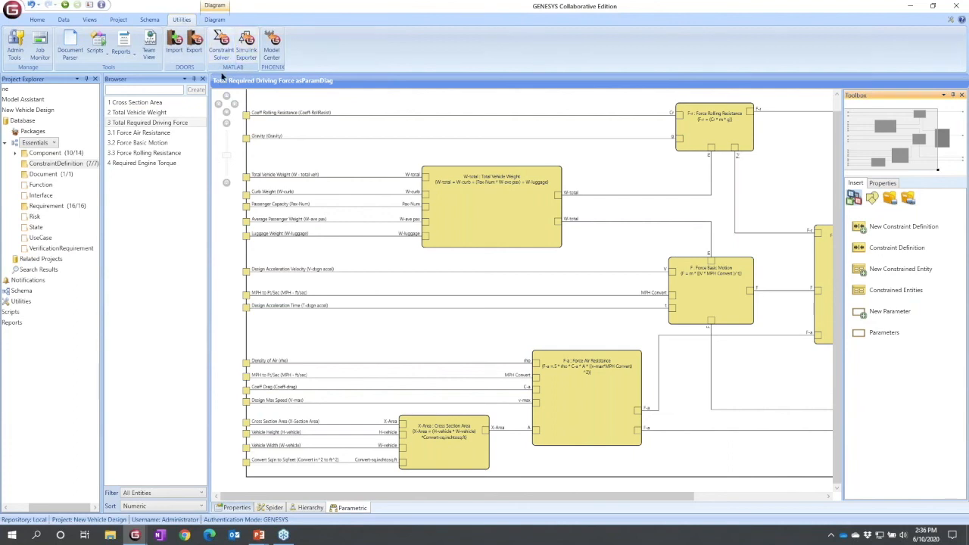
Generate a MATLAB script in the Constraint Solver for the selected Total Required Driving Force constraint
{"action": "left_click", "coordinate": [220, 43]}
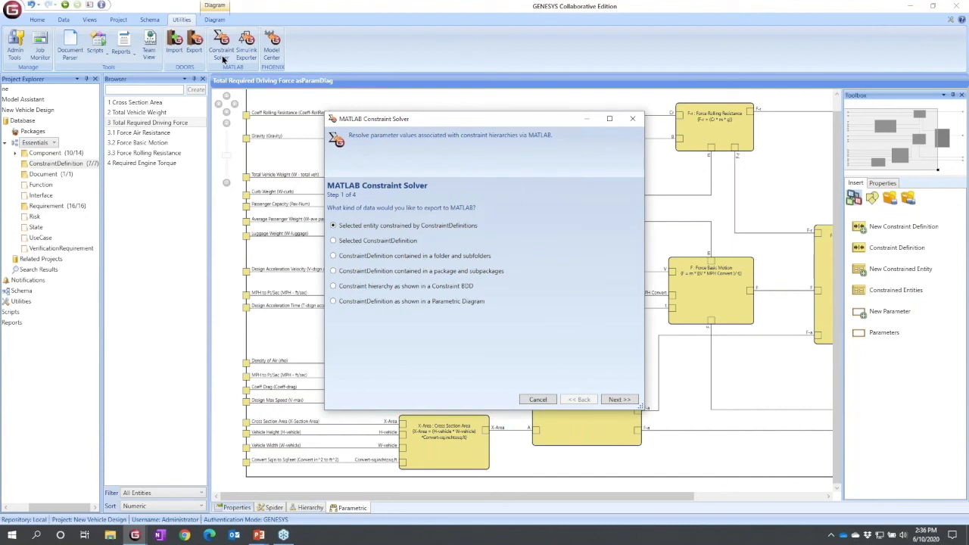
{"action": "left_click", "coordinate": [333, 240]}
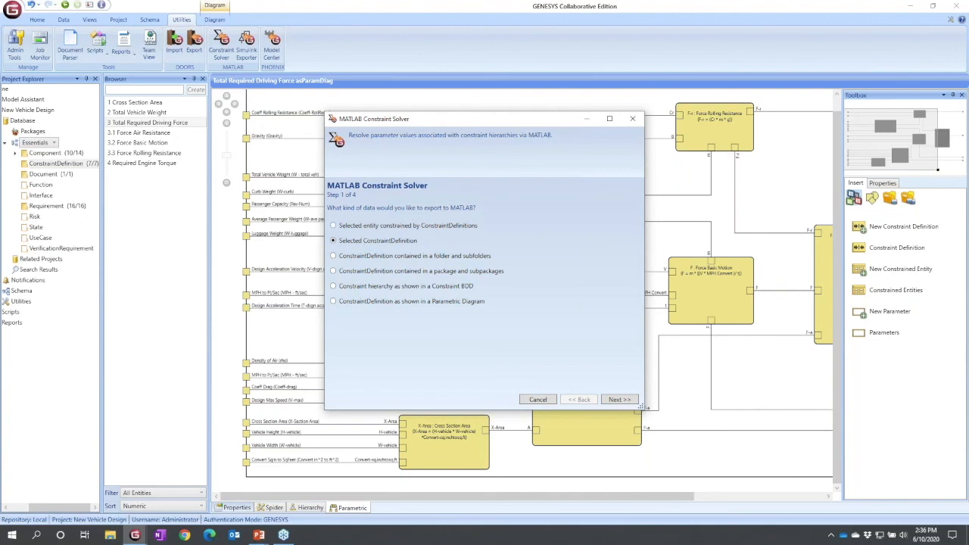
{"action": "left_click", "coordinate": [618, 399]}
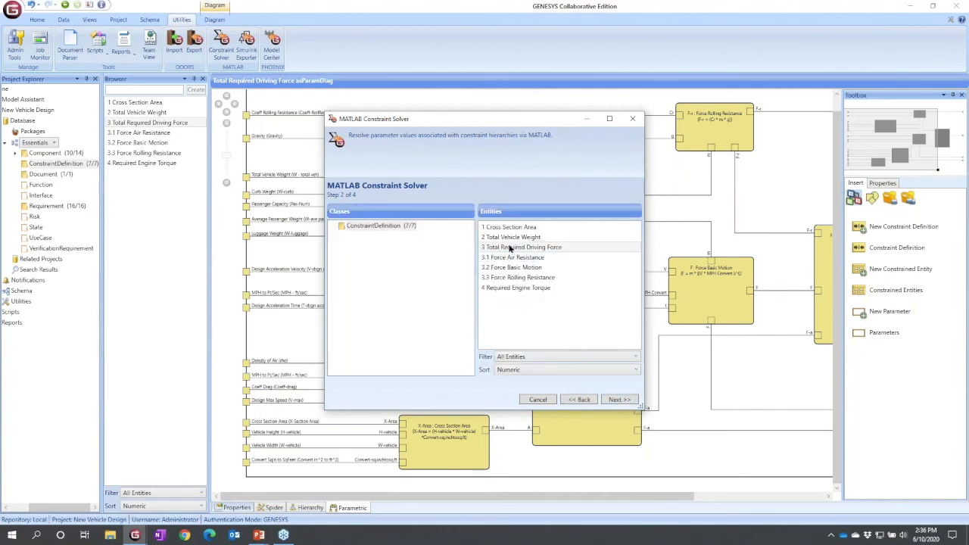
{"action": "left_click", "coordinate": [521, 247]}
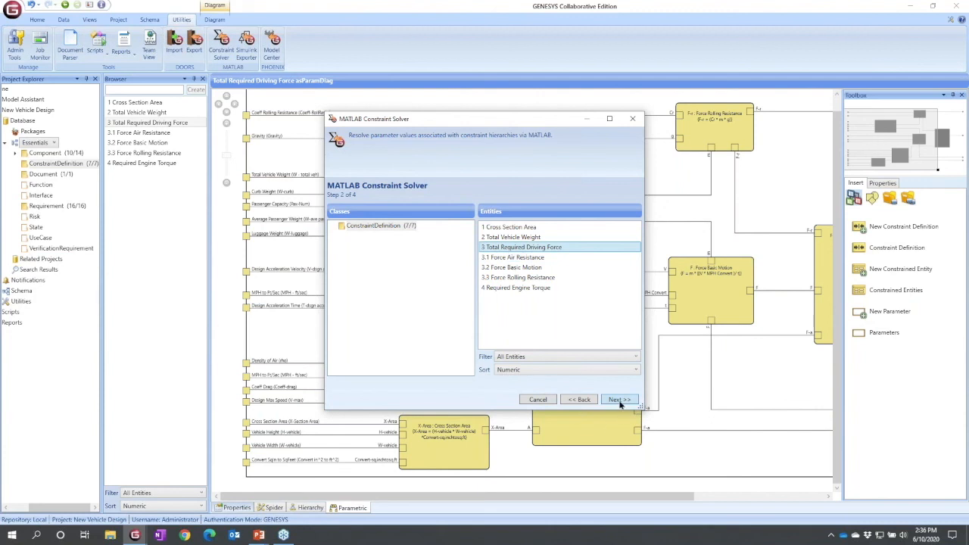
{"action": "left_click", "coordinate": [618, 399]}
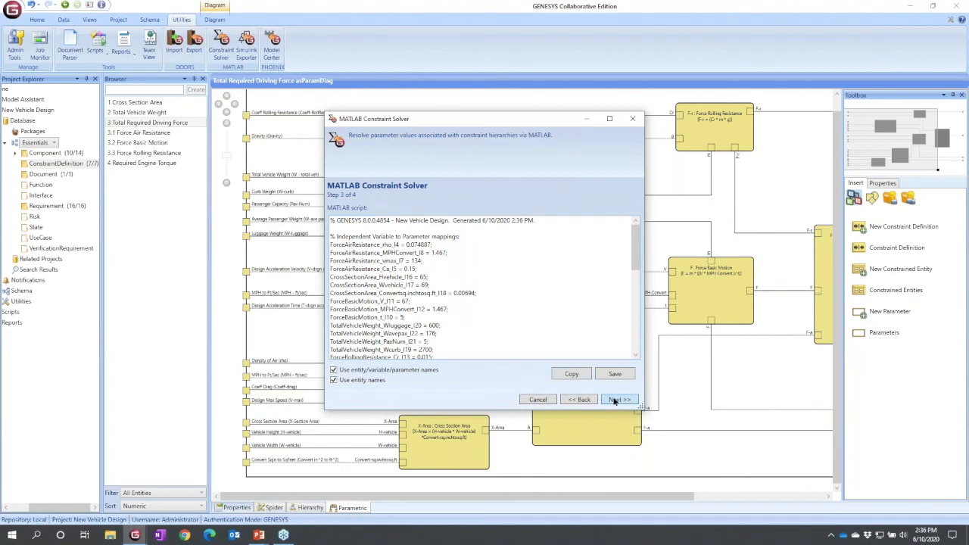
Execute the solver script, update the Drivetrain force parameters from its results, and finish the solver
{"action": "left_click", "coordinate": [617, 400]}
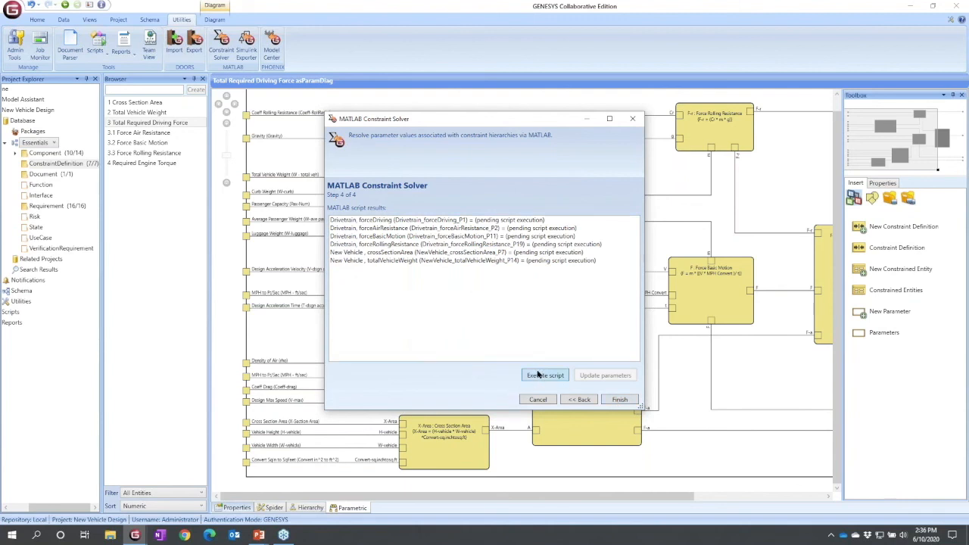
{"action": "left_click", "coordinate": [545, 375]}
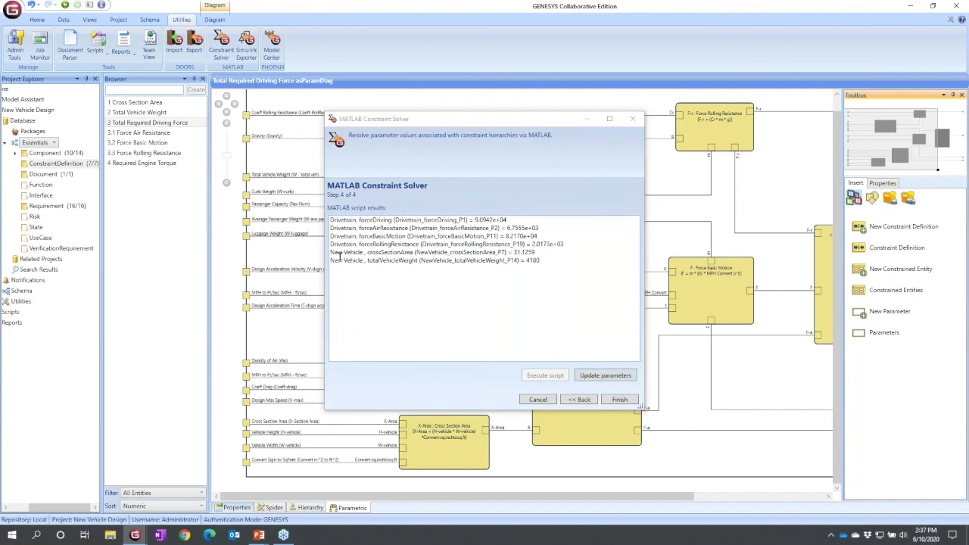
{"action": "left_click", "coordinate": [605, 376]}
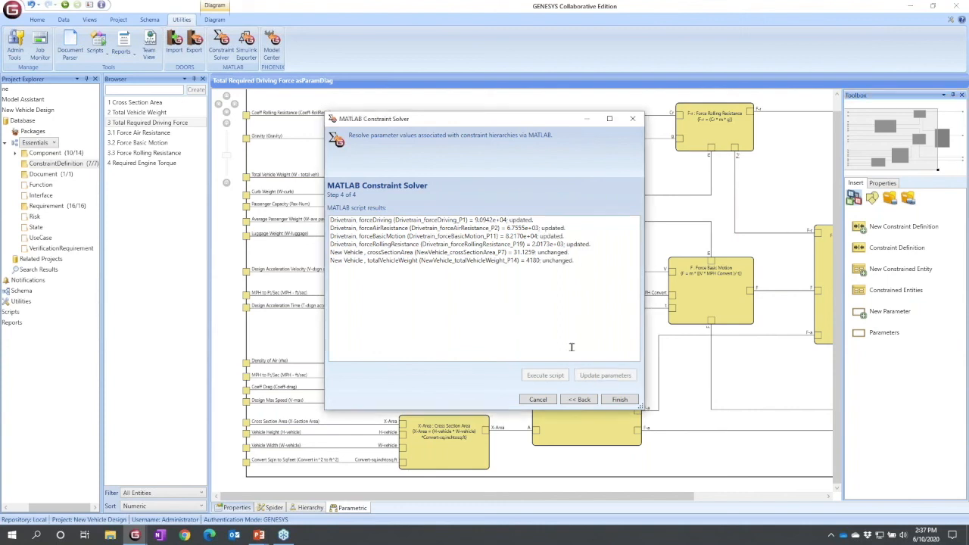
{"action": "mouse_move", "coordinate": [557, 264]}
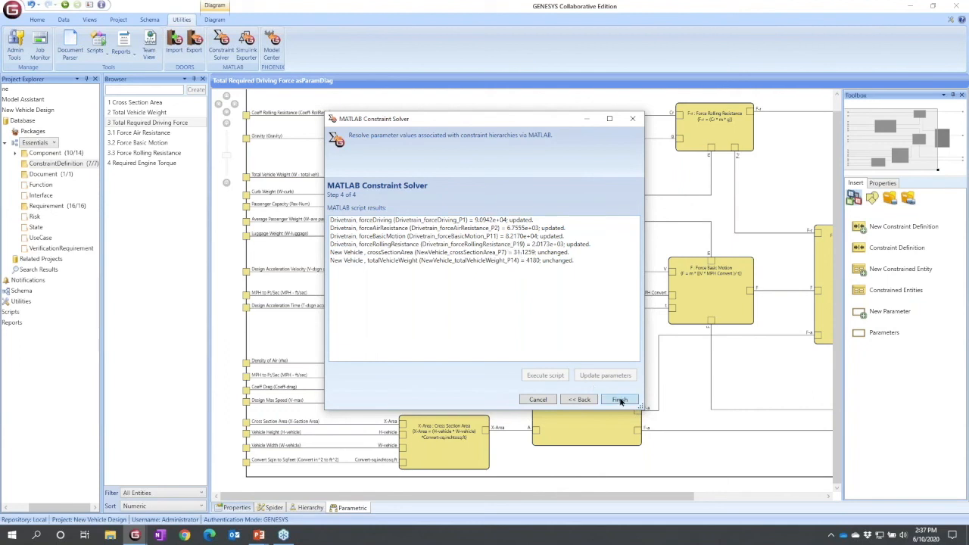
{"action": "left_click", "coordinate": [619, 400]}
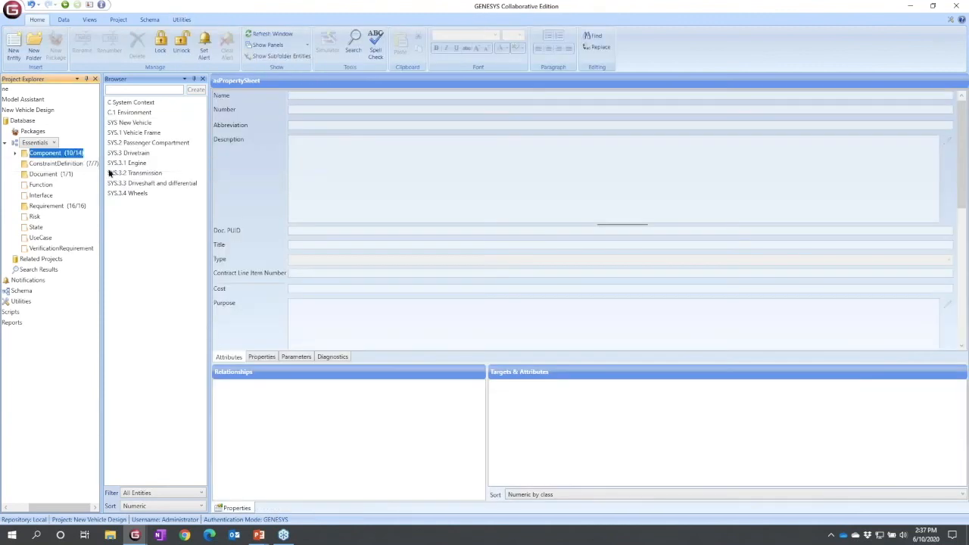
Show the SYS.3 Drivetrain component's Parameters table with its solved force values
{"action": "left_click", "coordinate": [127, 151]}
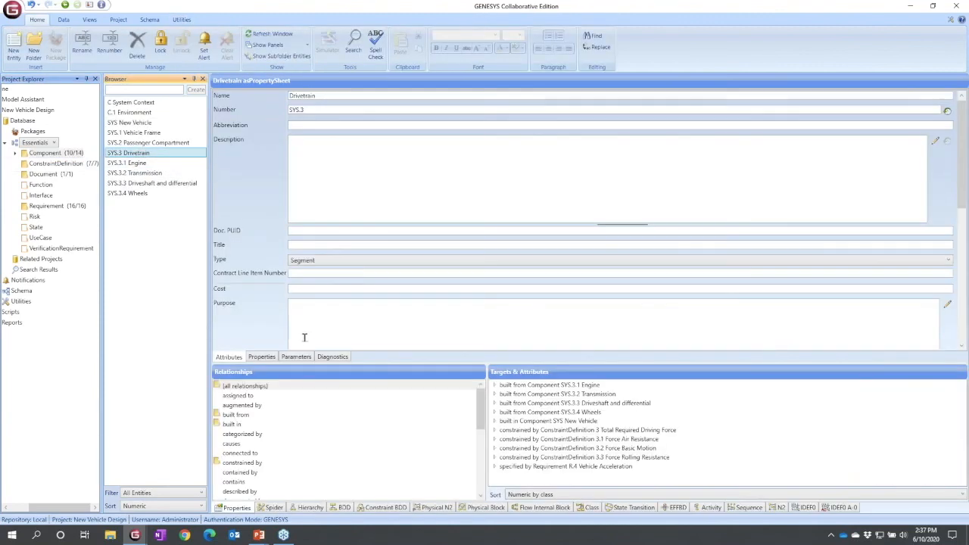
{"action": "left_click", "coordinate": [296, 357]}
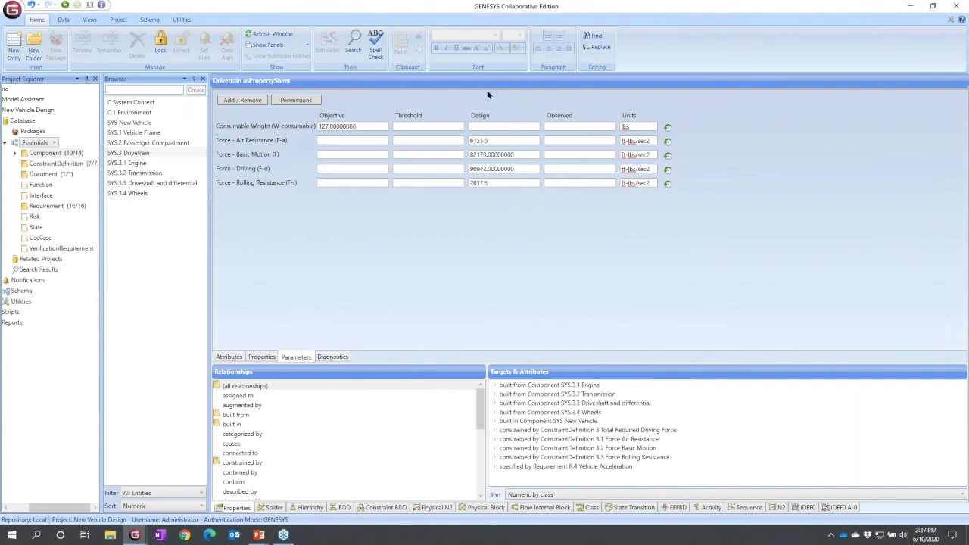
{"action": "mouse_move", "coordinate": [398, 138]}
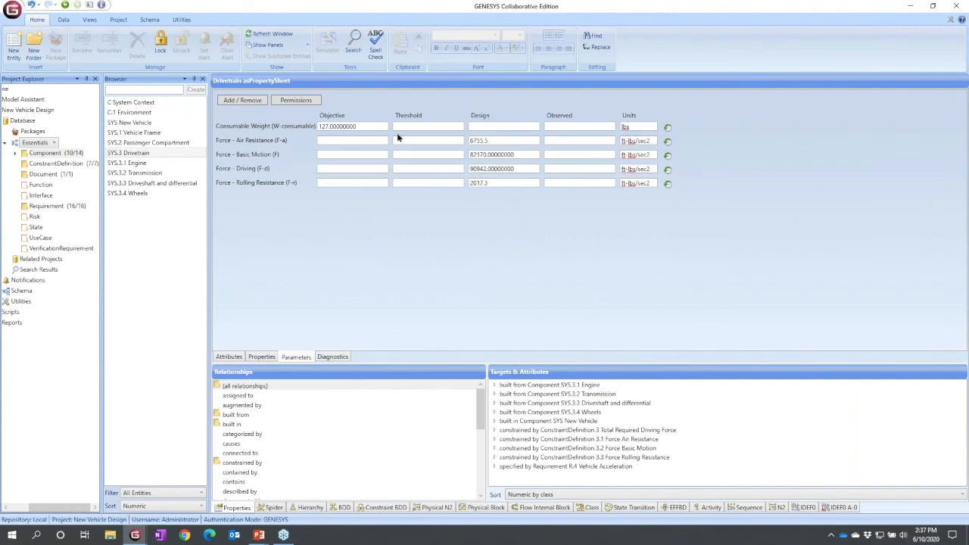
{"action": "mouse_move", "coordinate": [363, 123]}
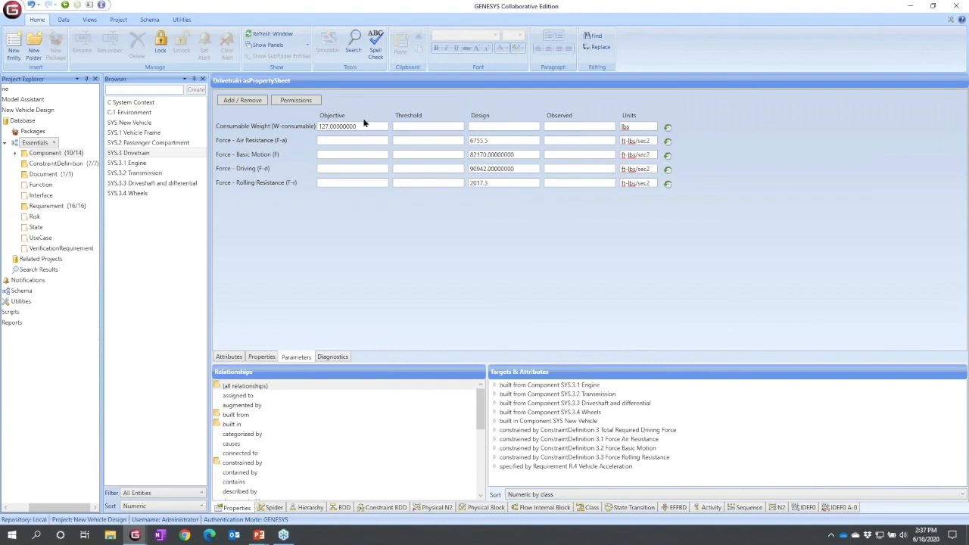
{"action": "mouse_move", "coordinate": [449, 200]}
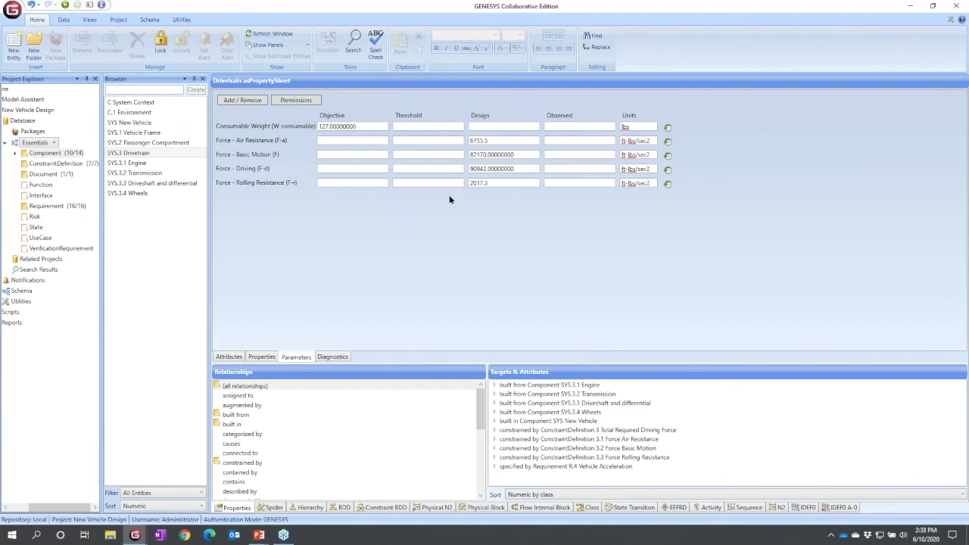
{"action": "mouse_move", "coordinate": [480, 118]}
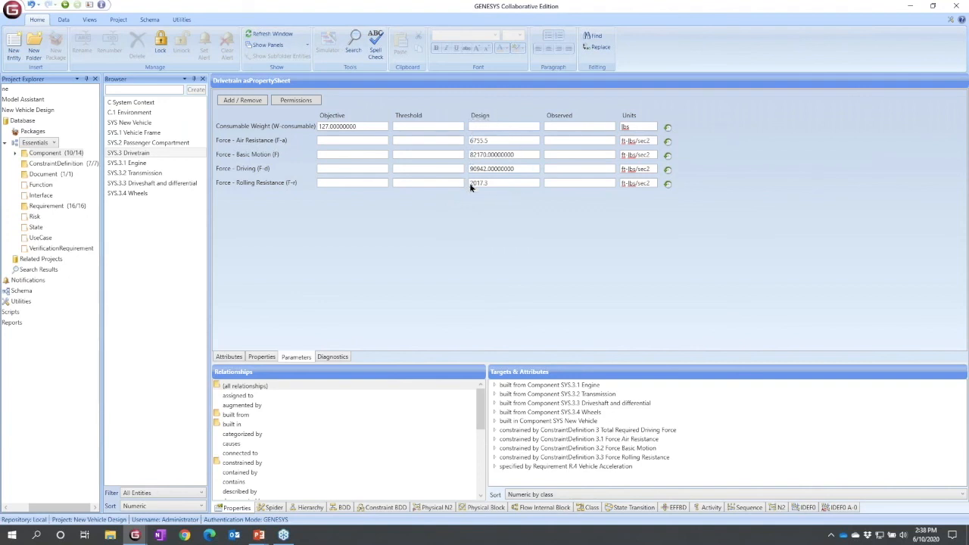
{"action": "mouse_move", "coordinate": [476, 197]}
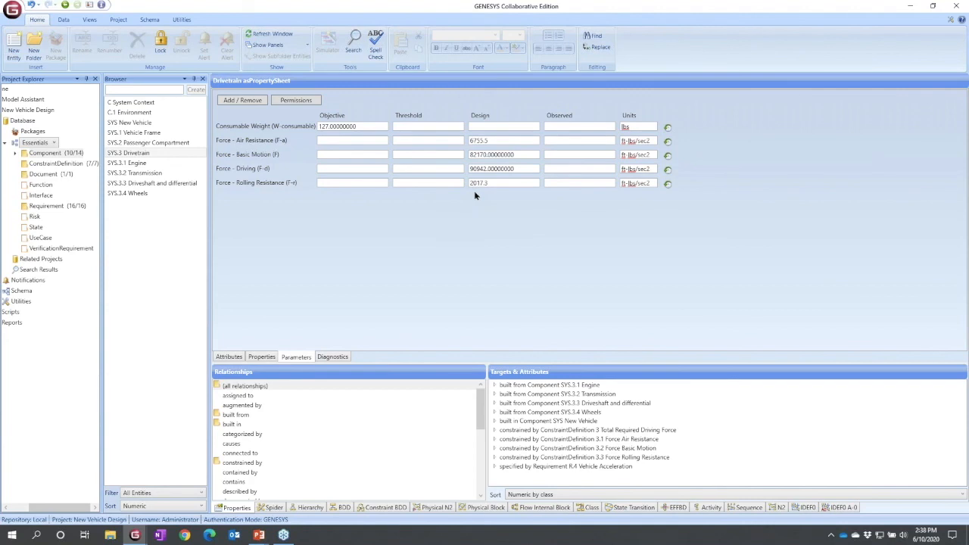